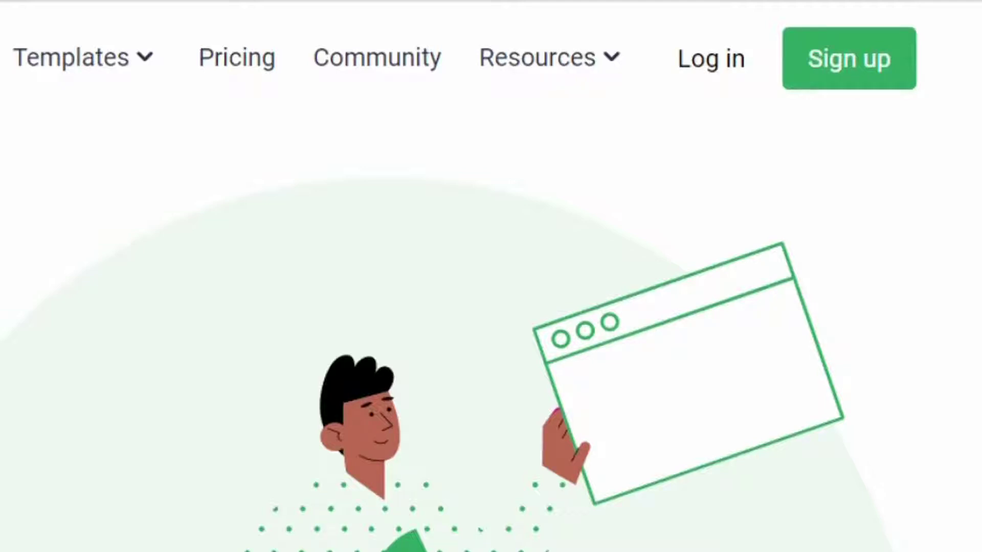
Scroll down the Apps dashboard to see the existing apps
scroll(down, 3)
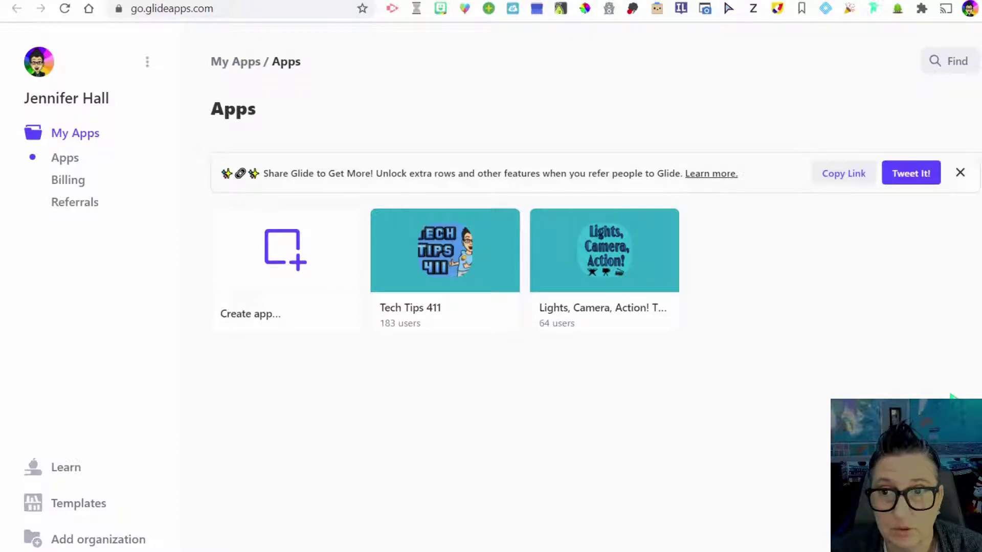
mouse_move(779, 411)
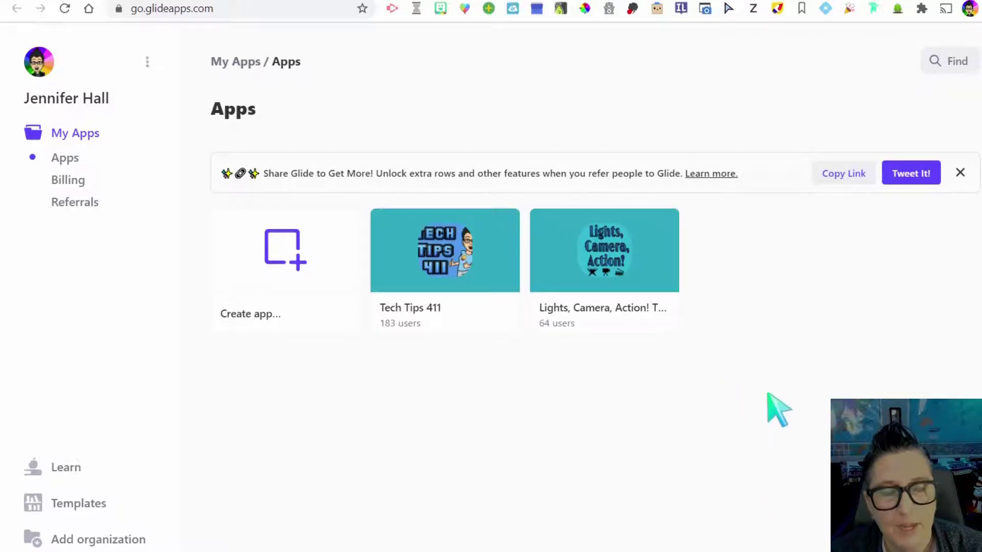
mouse_move(791, 448)
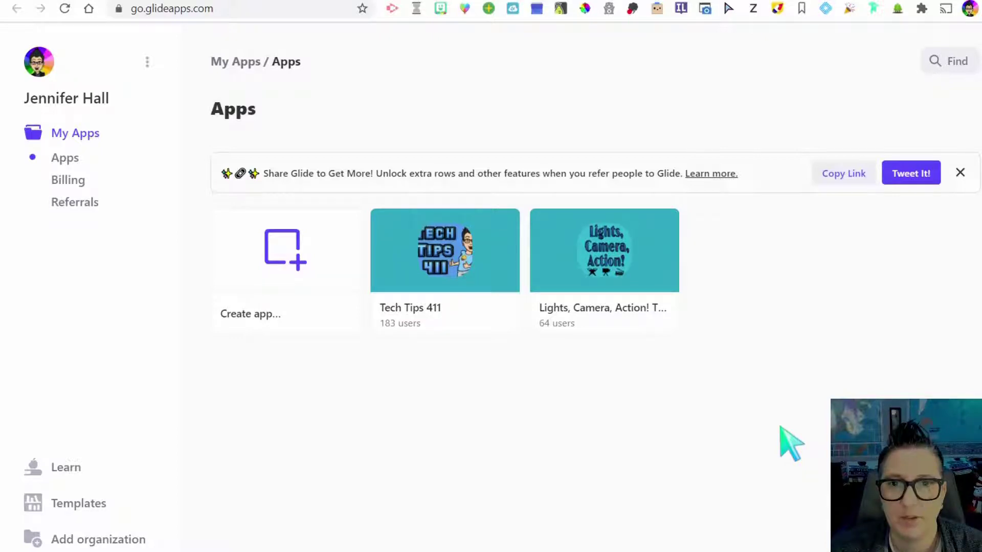
mouse_move(442, 428)
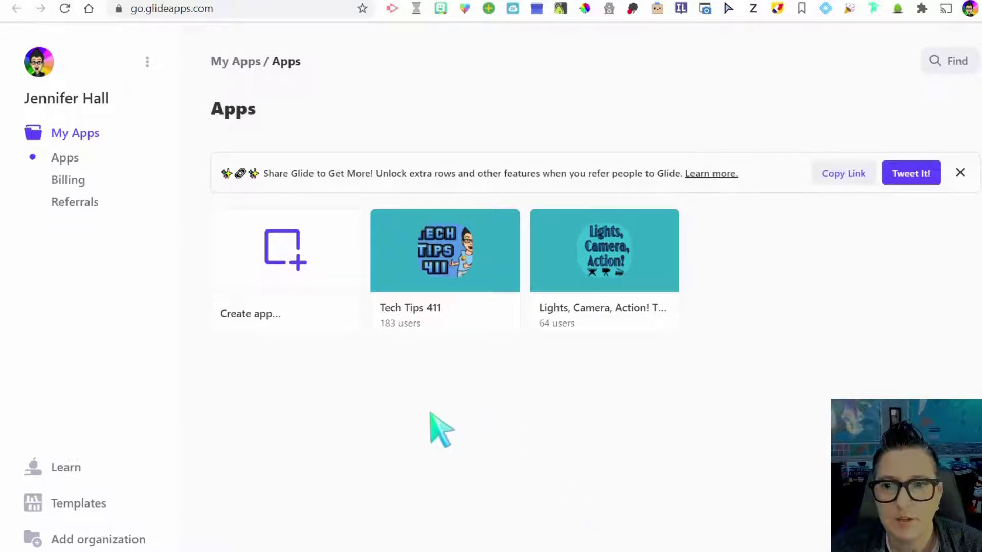
Open the Tech Tips 411 app card in the builder
click(445, 250)
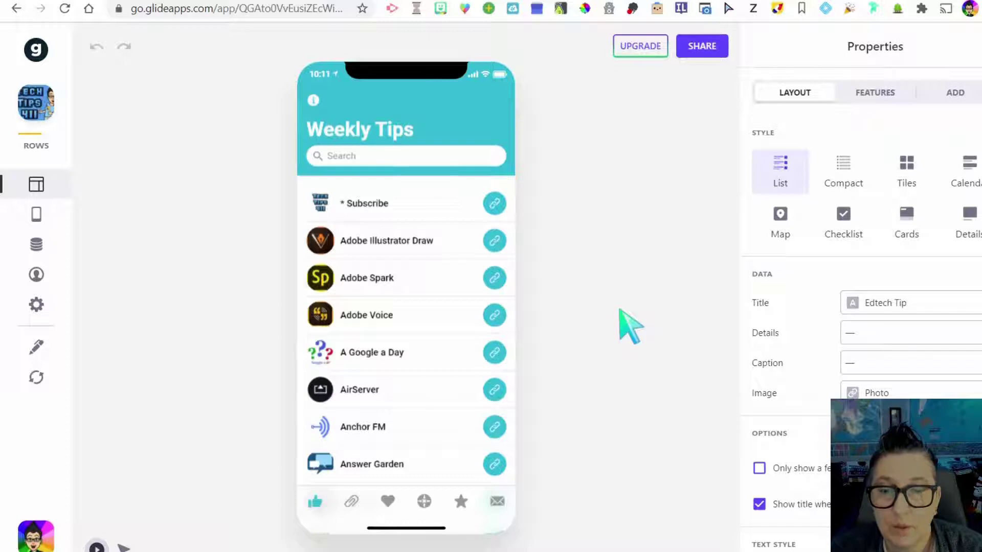
mouse_move(632, 300)
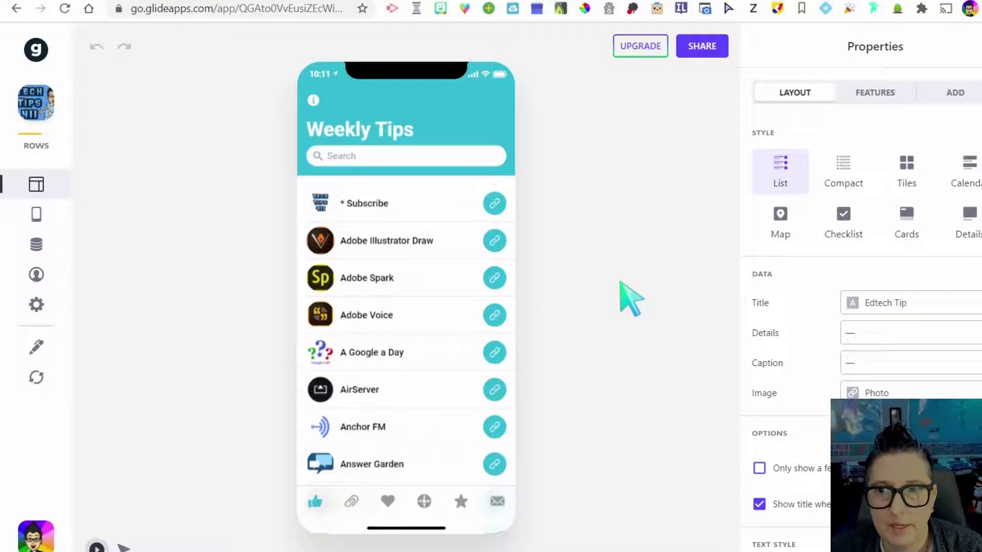
mouse_move(36, 244)
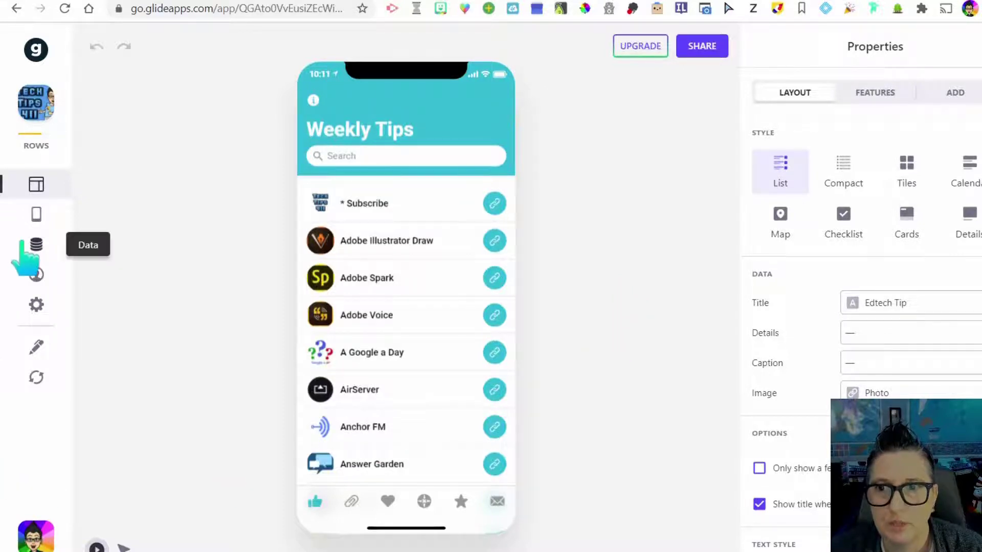
mouse_move(704, 322)
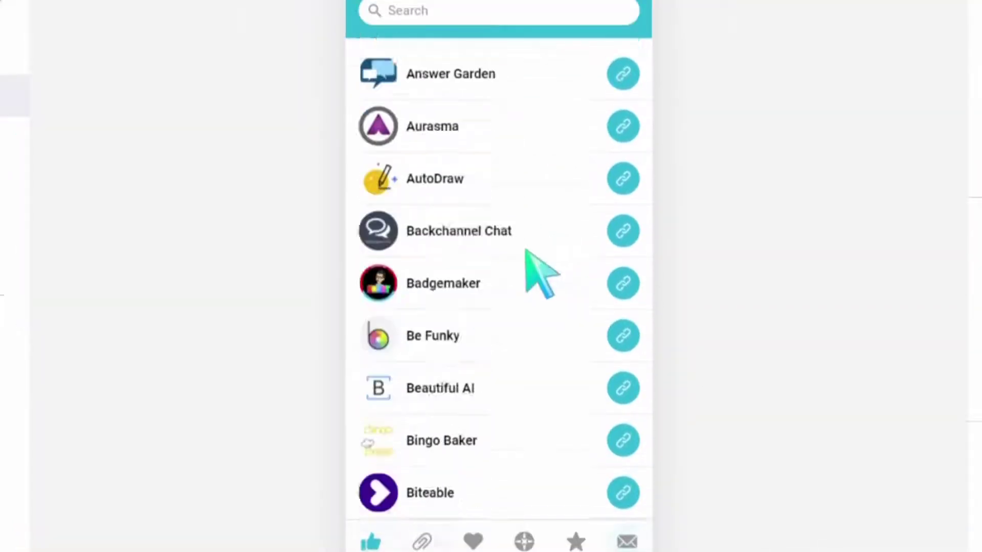
Browse the preview's tool lists, then the gear gallery, ending on the Contact screen
scroll(down, 3)
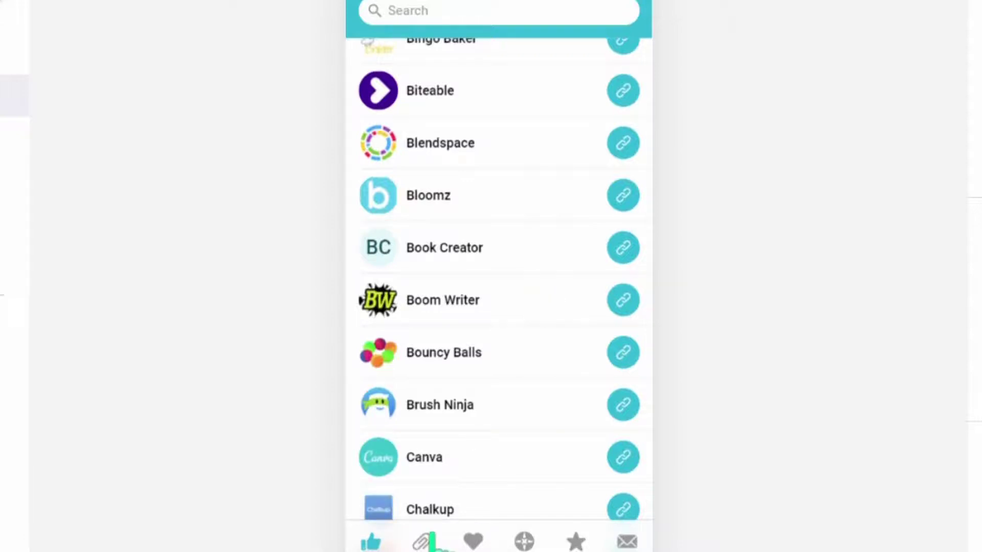
scroll(down, 3)
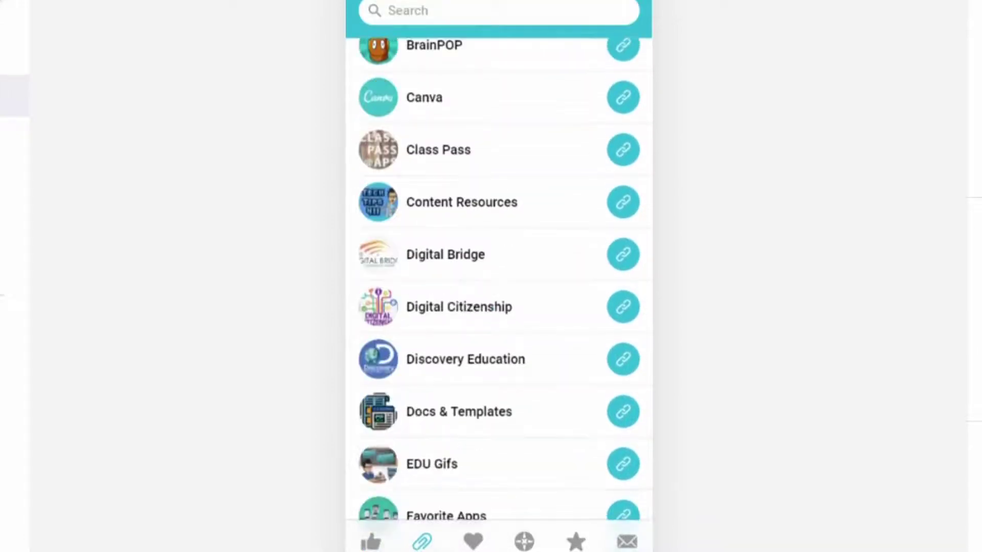
scroll(down, 3)
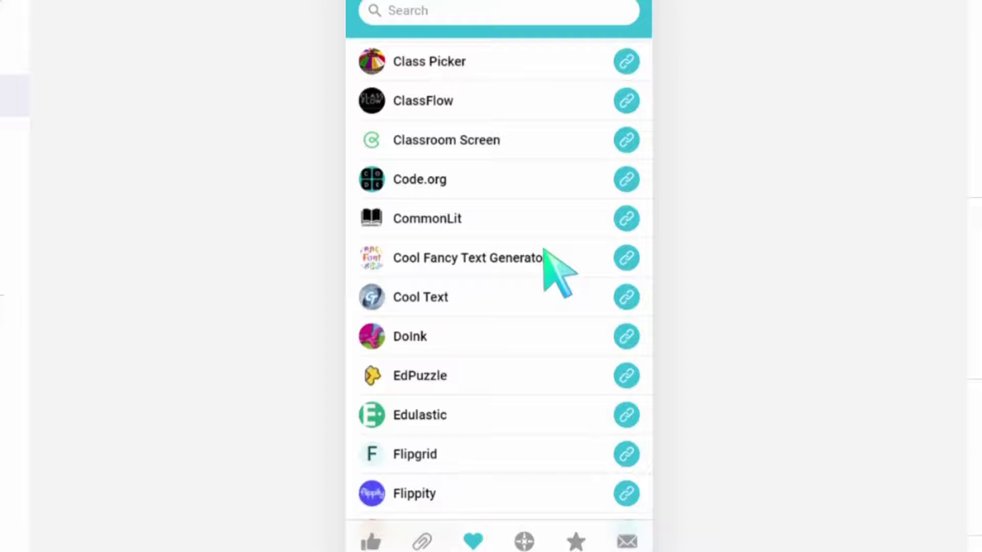
scroll(down, 3)
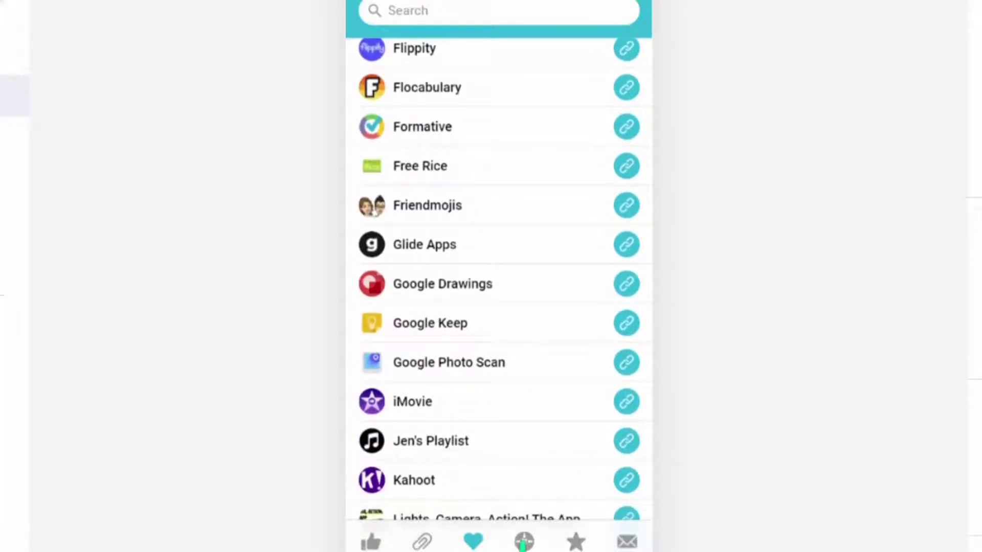
scroll(up, 3)
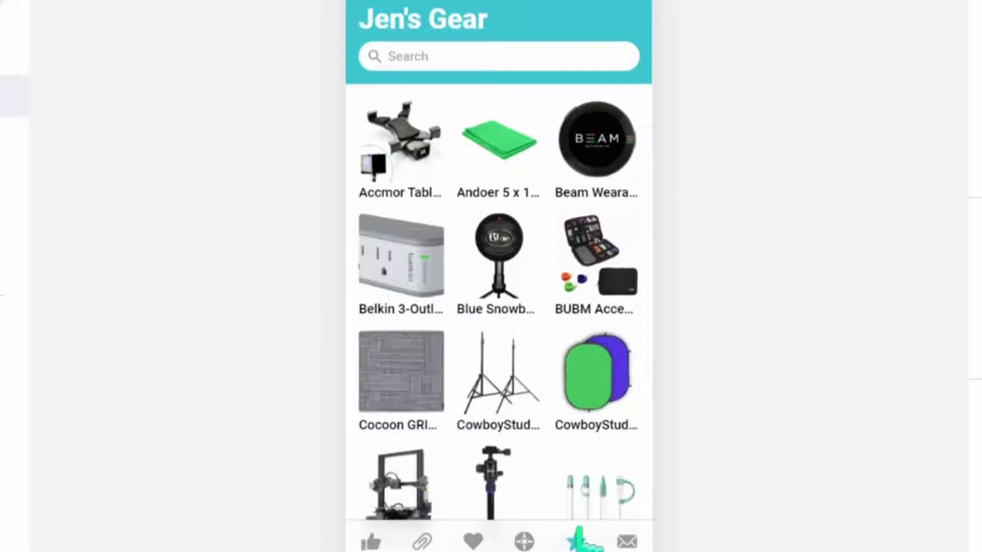
click(575, 541)
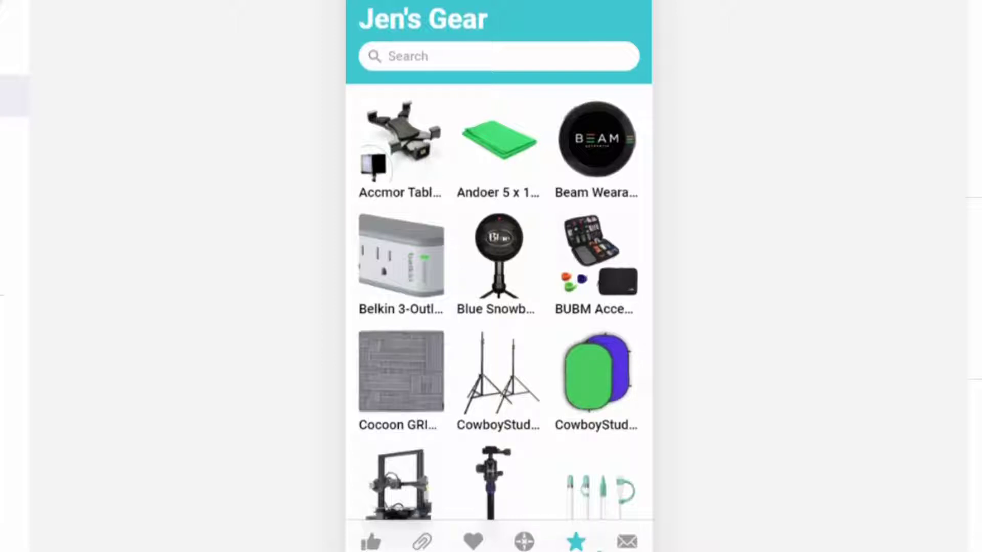
click(627, 542)
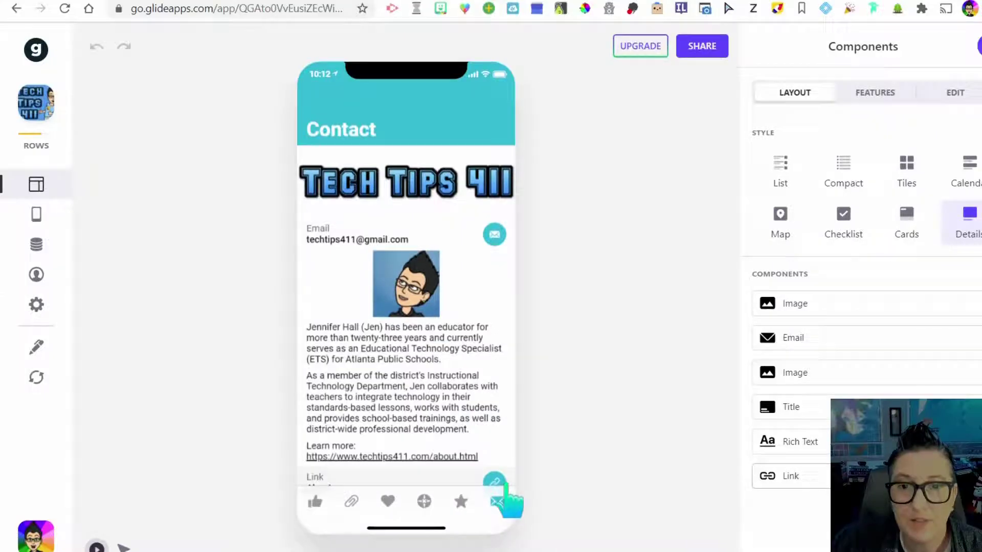
mouse_move(592, 436)
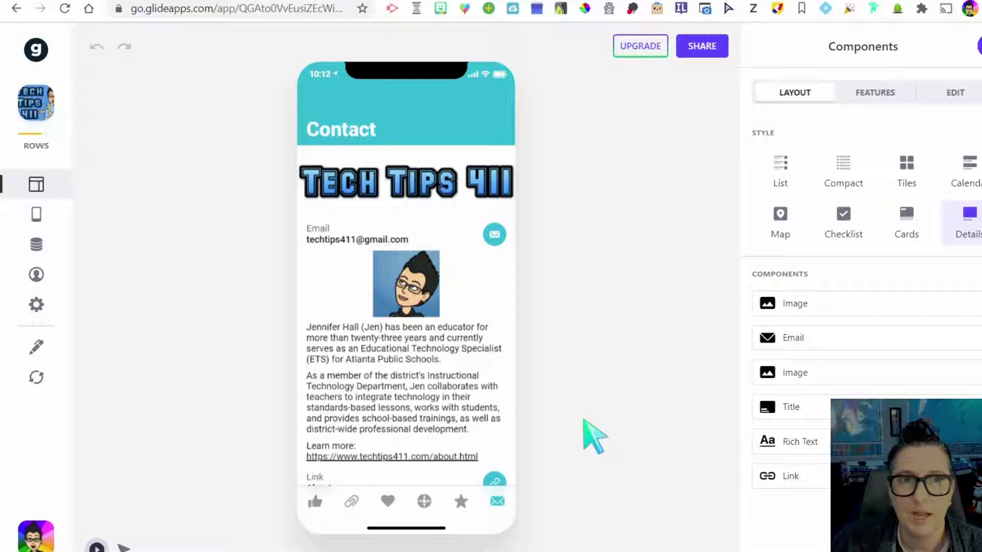
mouse_move(88, 313)
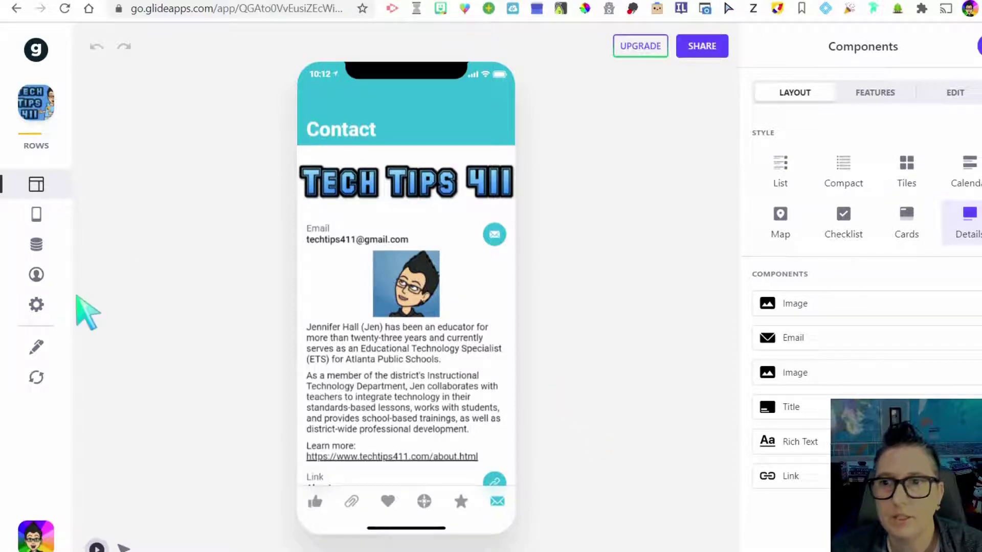
mouse_move(36, 244)
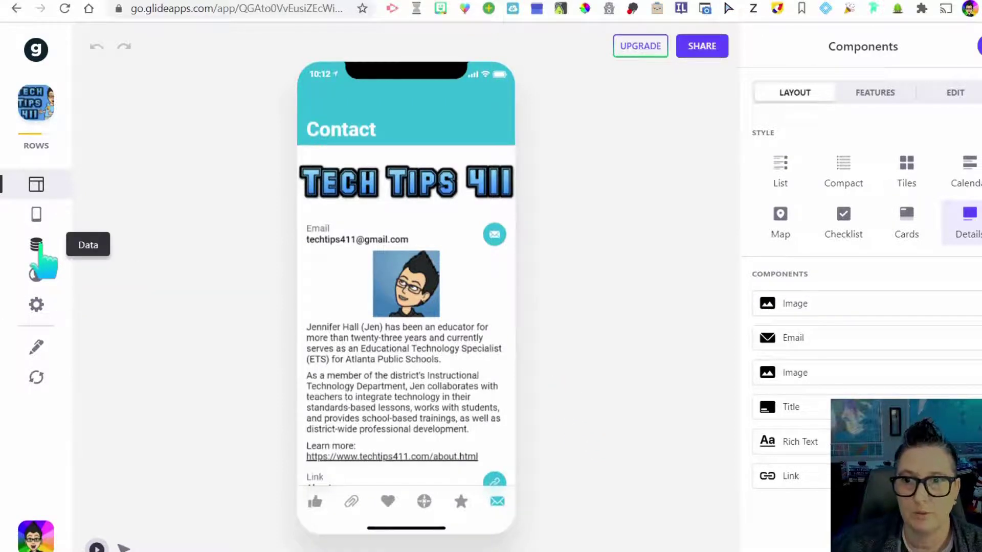
View the app's data tables: Resources, Chrome Extensions and through to the Tech Tips 411 sheet
click(35, 244)
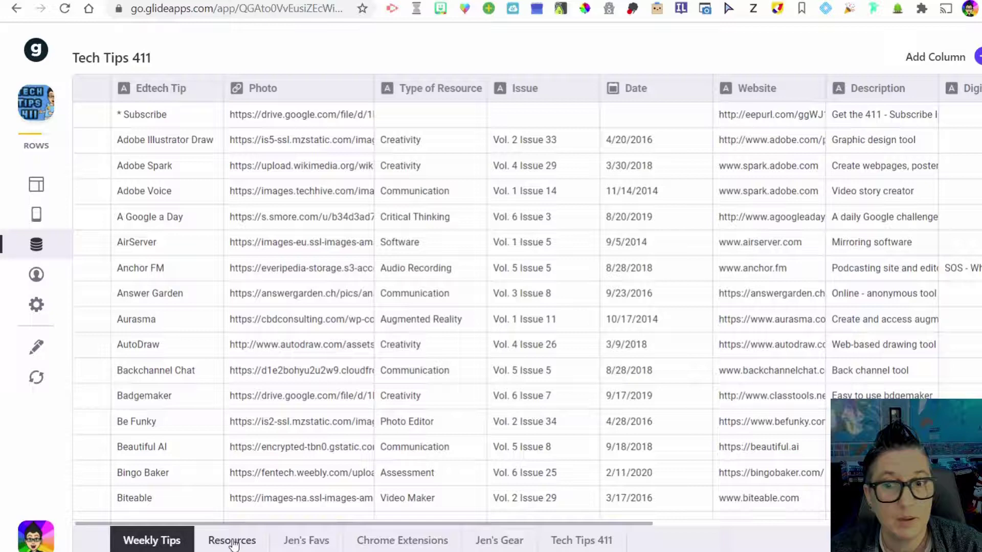
click(233, 540)
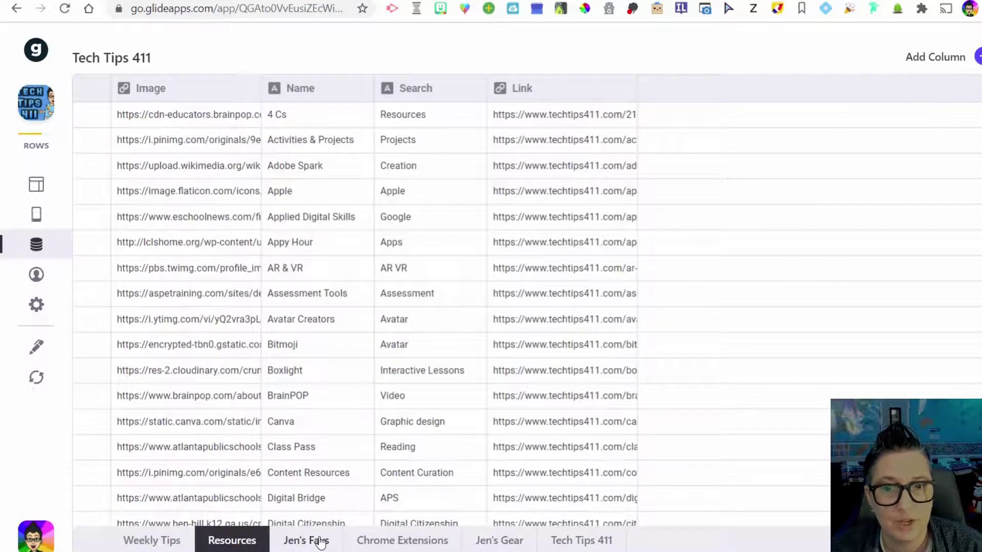
click(402, 540)
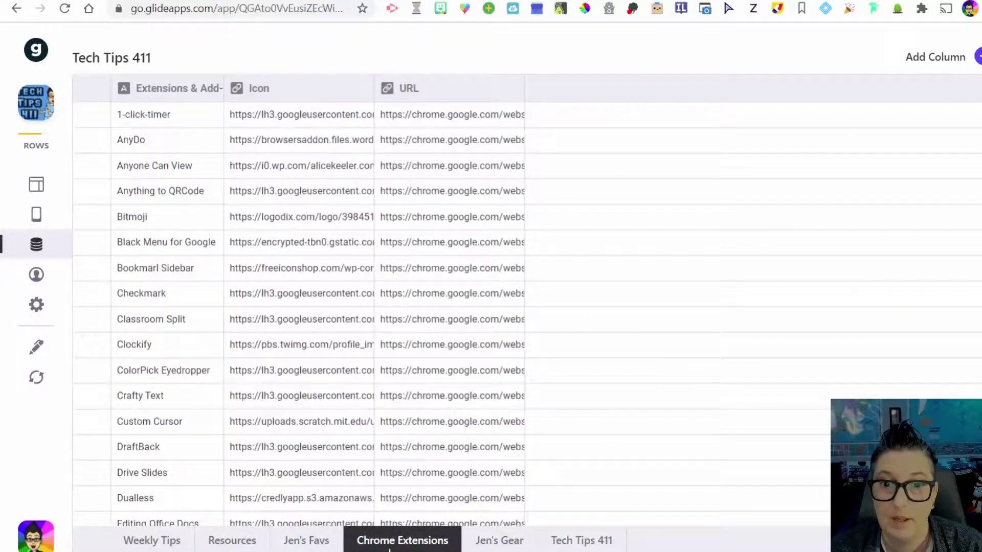
click(581, 540)
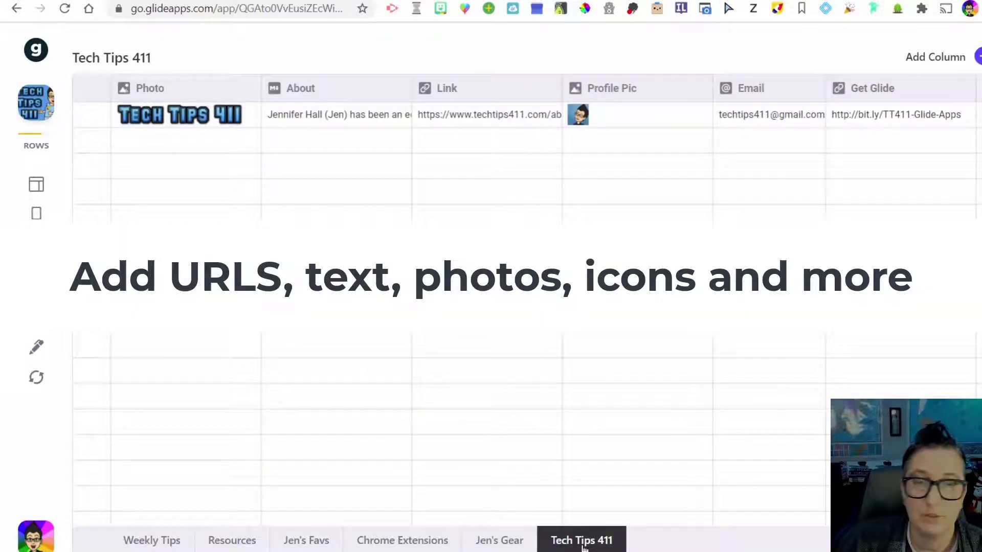
mouse_move(582, 514)
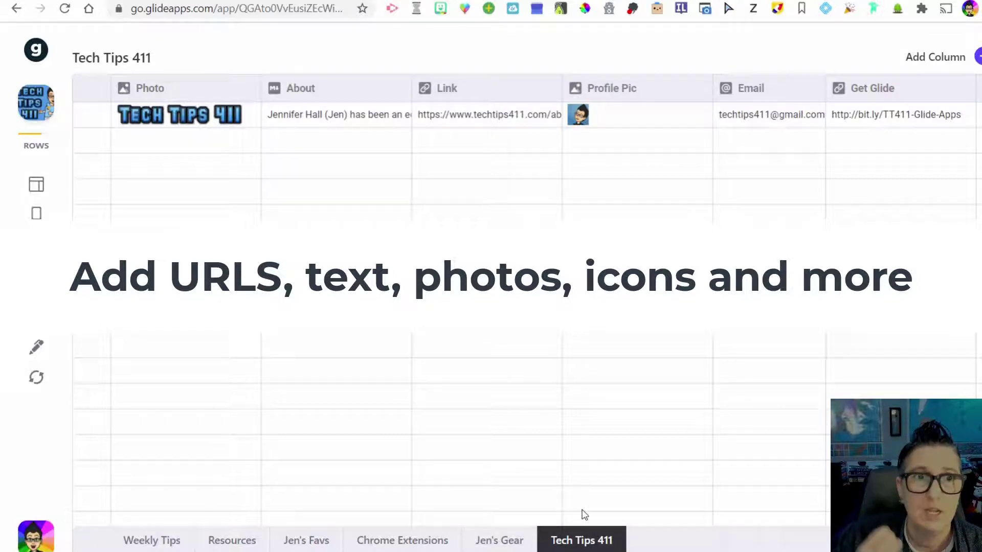
Return to the Weekly Tips sheet, then show the Resources sheet with Image, Name, Search and Link columns
click(36, 244)
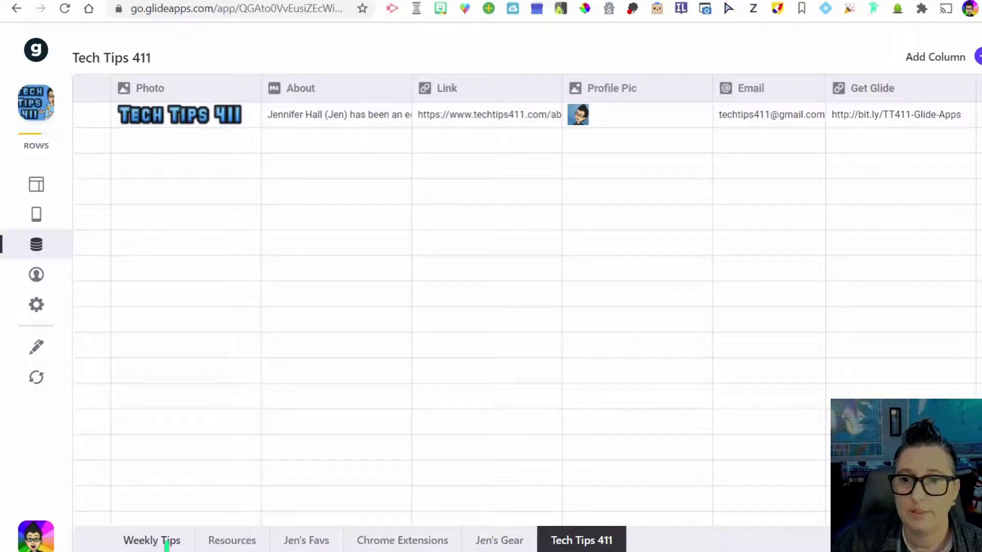
click(151, 540)
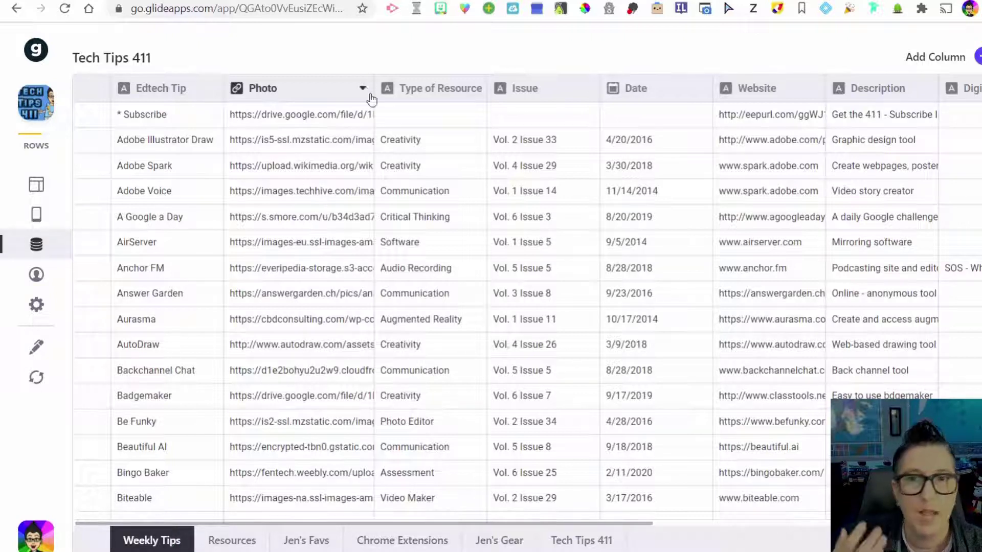
mouse_move(366, 459)
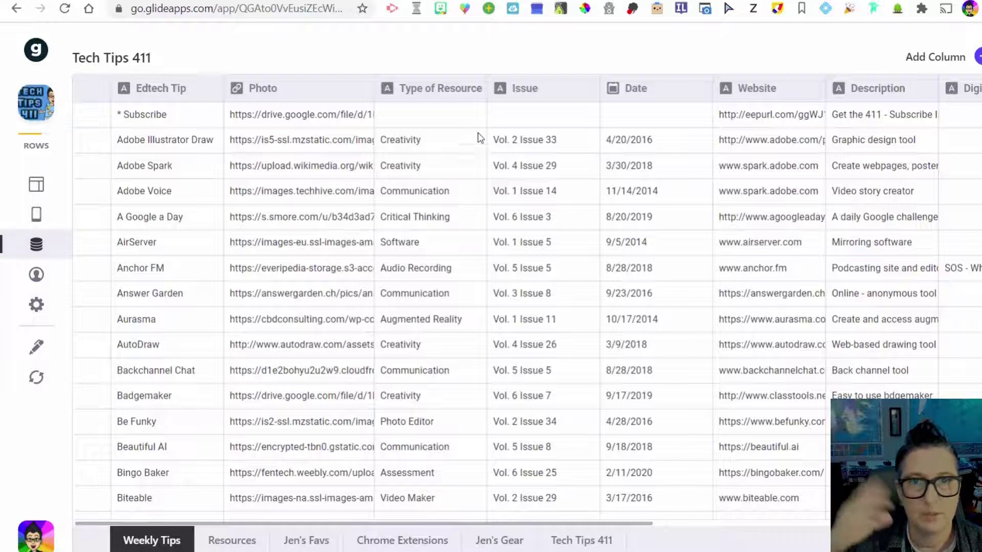
mouse_move(464, 431)
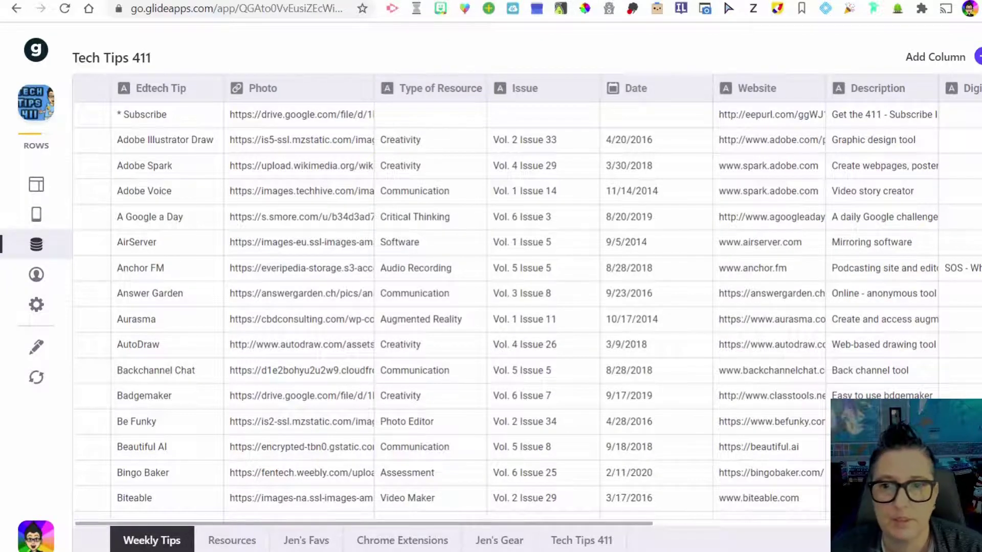
click(231, 540)
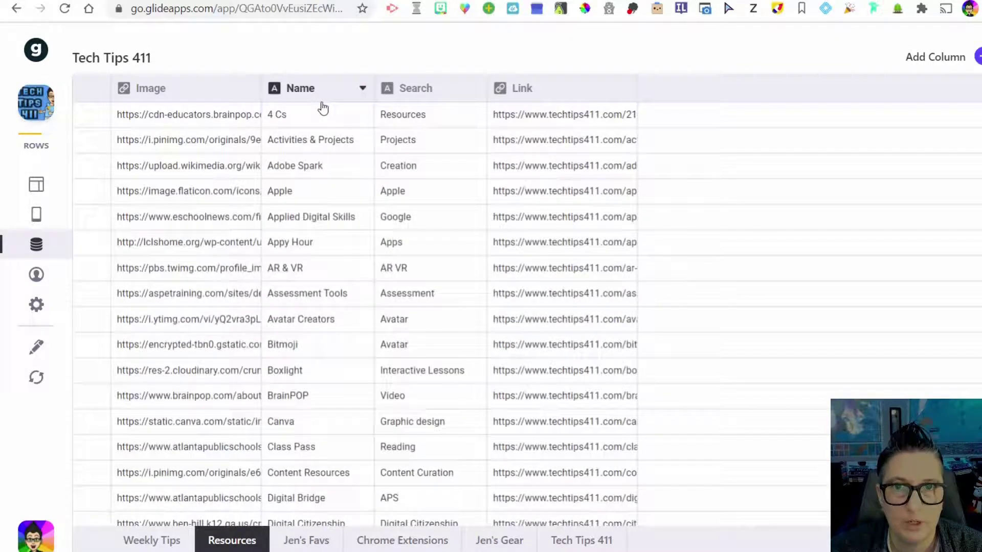
mouse_move(432, 251)
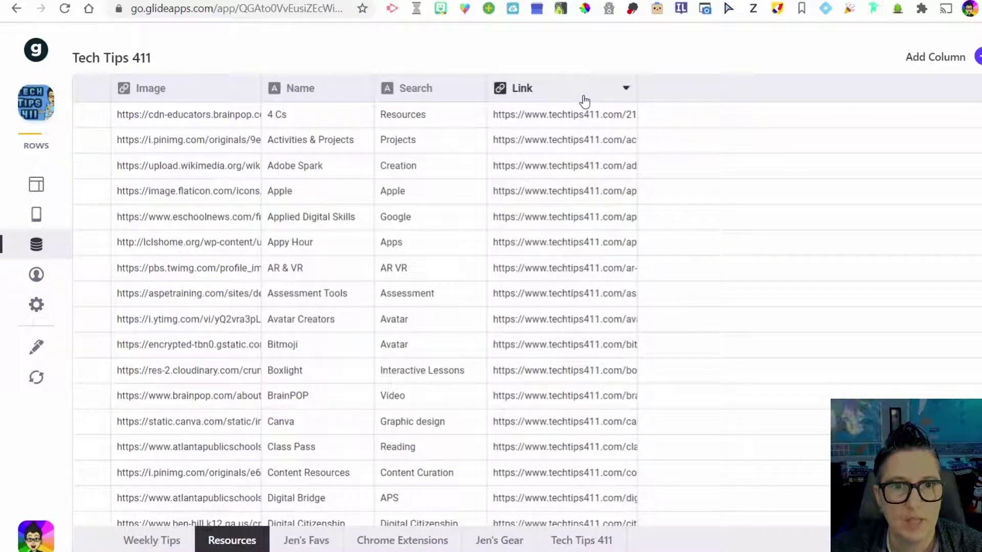
mouse_move(605, 511)
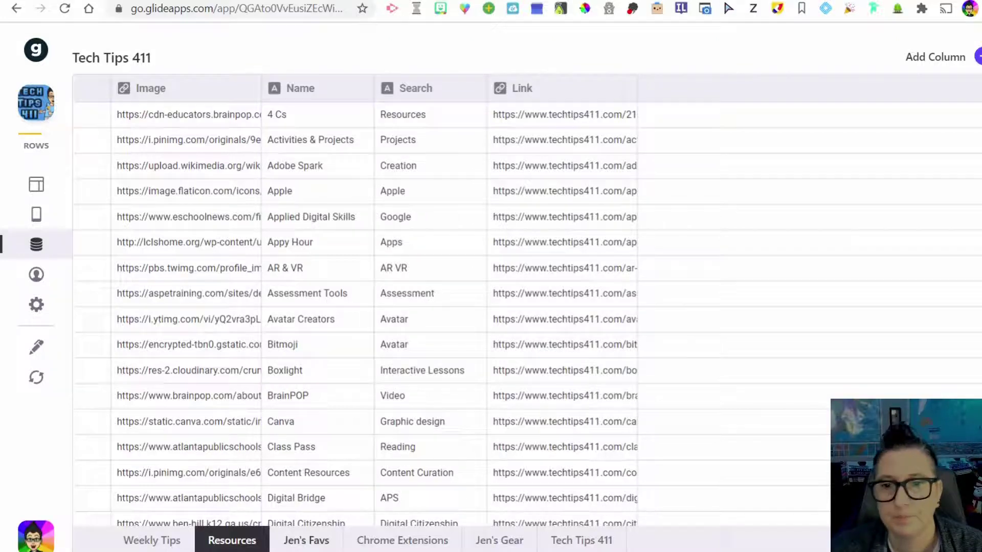
View the Jen's Favs sheet, then the Jen's Gear sheet with images and Amazon links
click(306, 540)
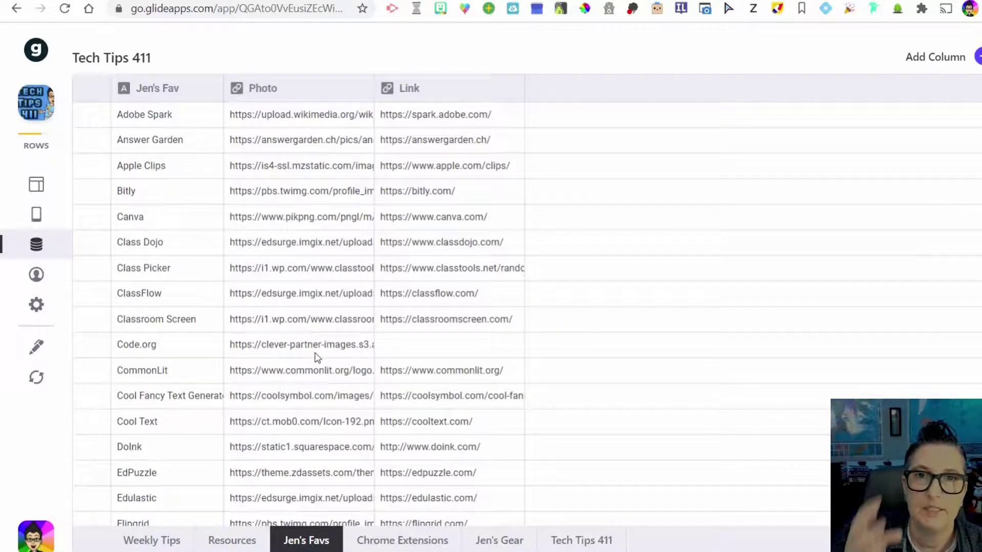
mouse_move(516, 517)
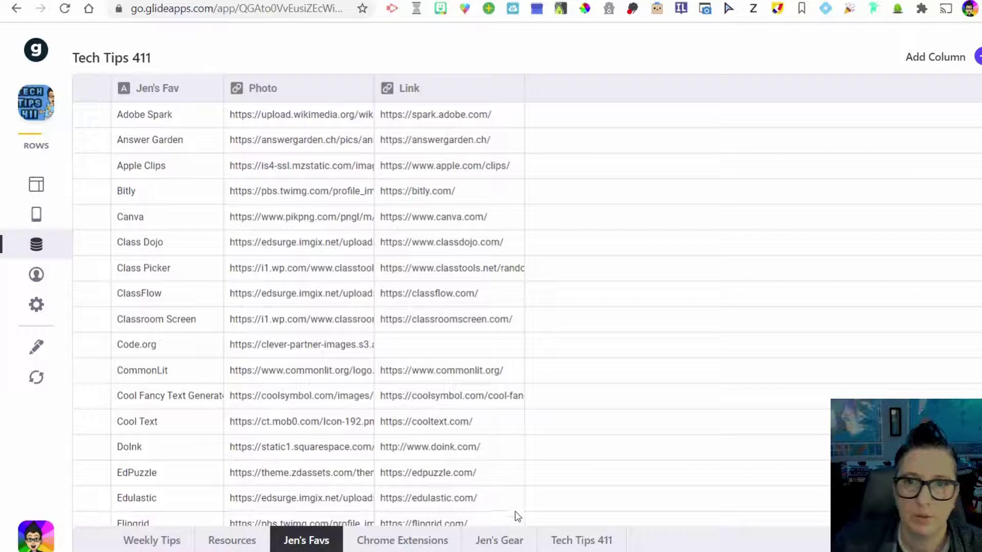
click(499, 540)
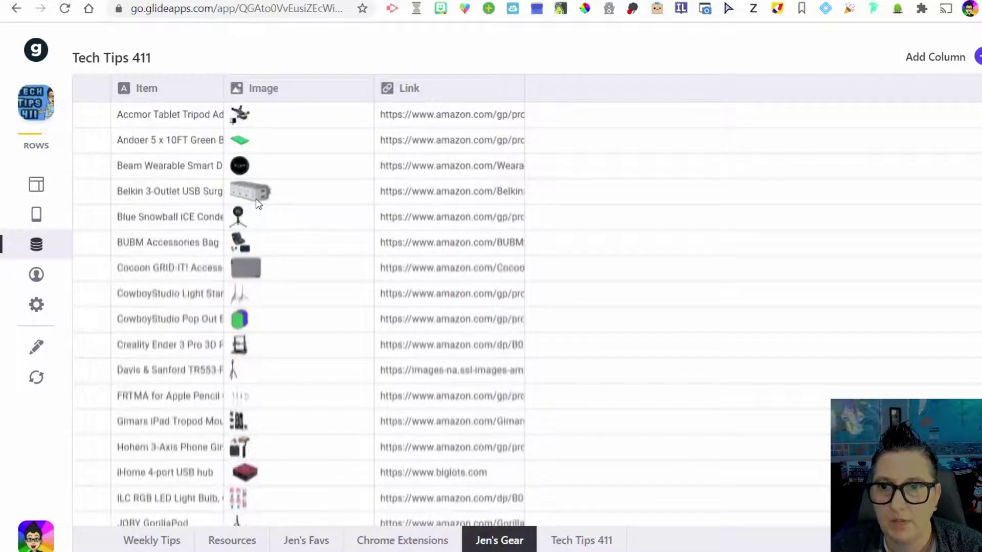
mouse_move(256, 182)
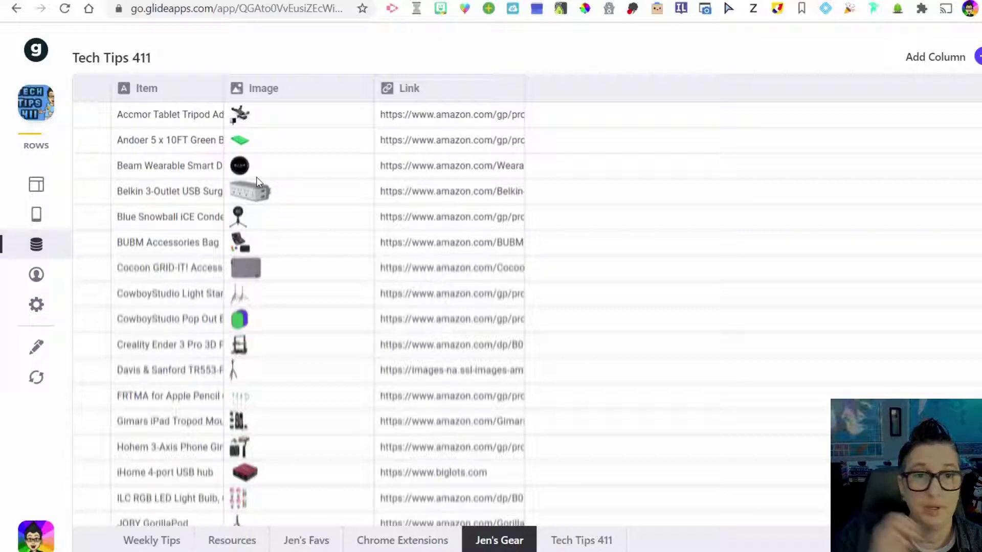
mouse_move(256, 157)
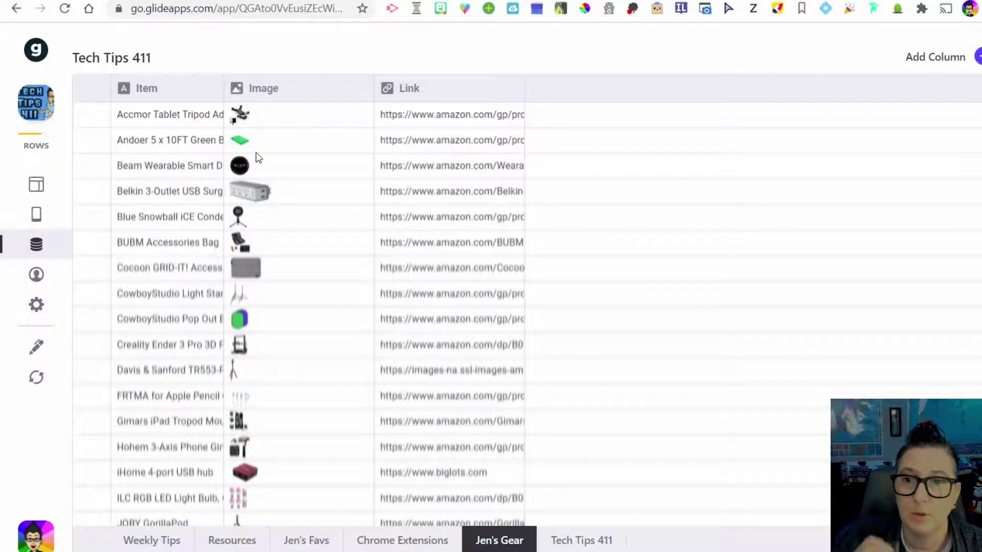
mouse_move(36, 191)
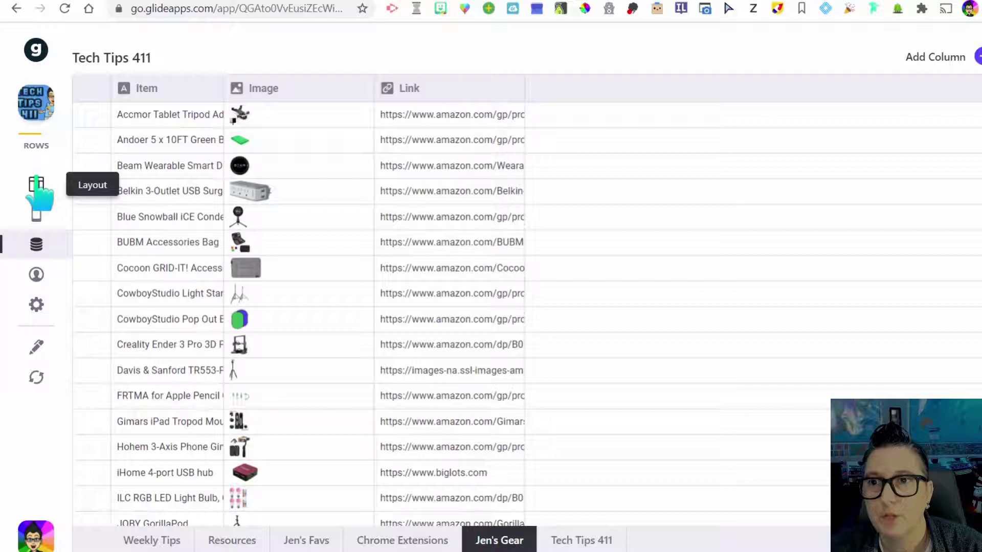
Switch from the data editor to the Layout builder for the Weekly Tips screen
click(36, 185)
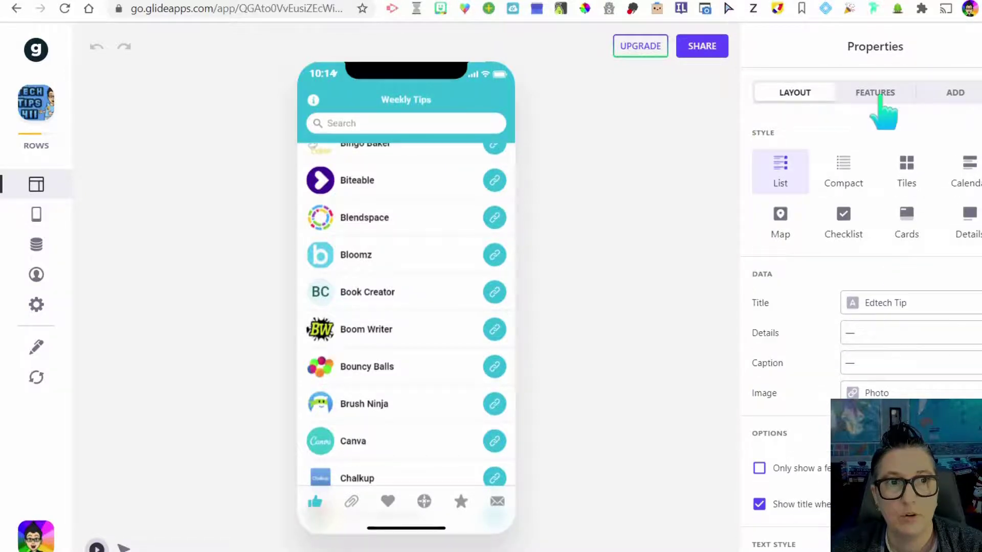
Check the tab's options, try Compact, Tiles, Checklist and Details styles, then return to List
click(875, 92)
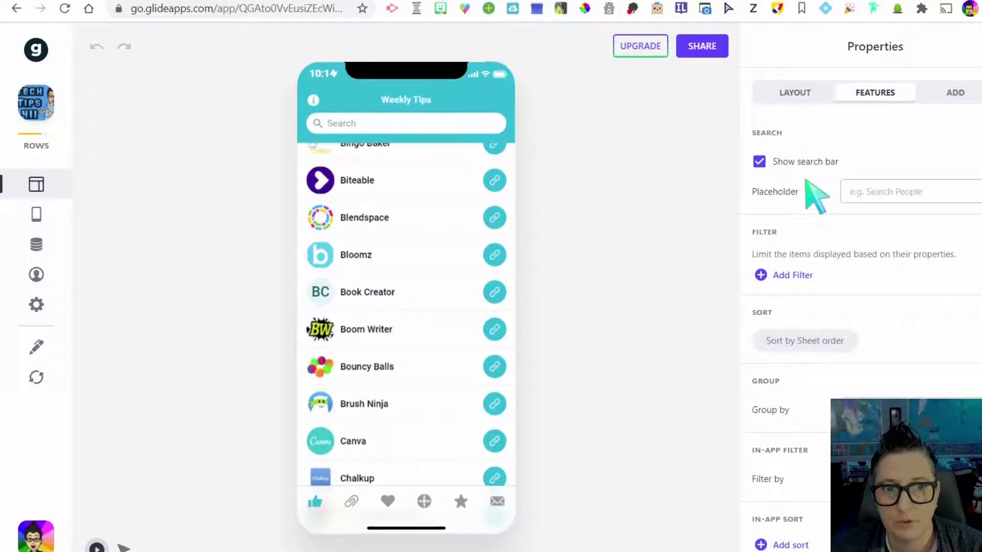
mouse_move(933, 82)
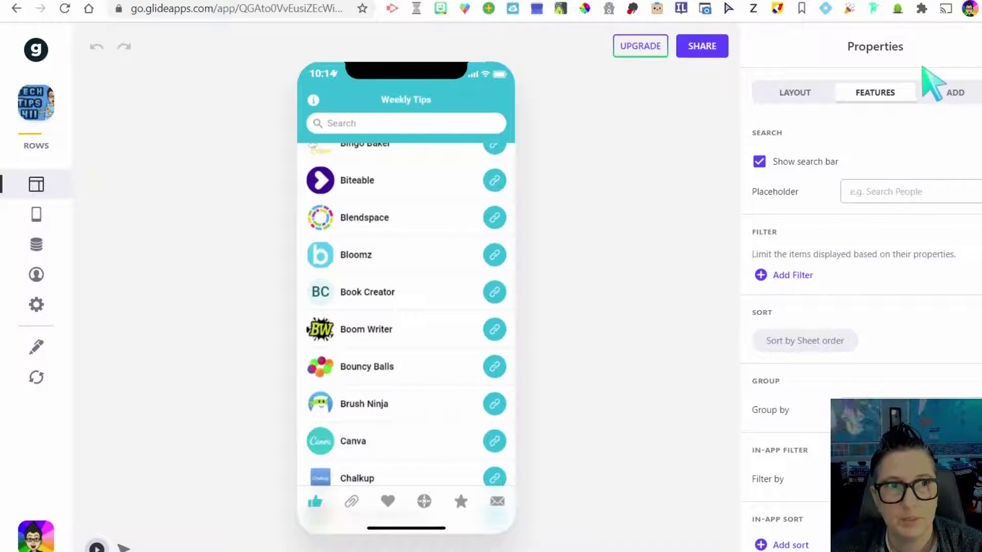
click(793, 92)
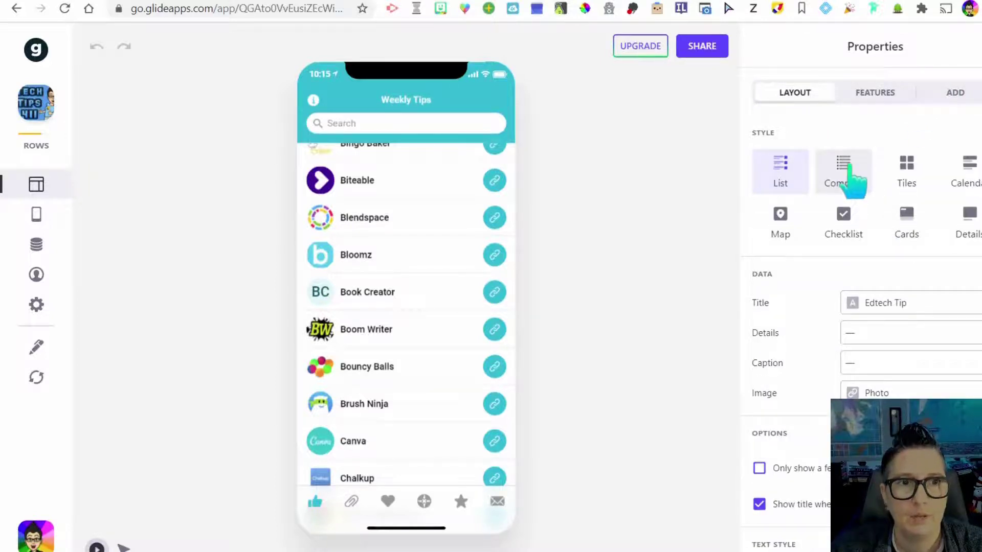
click(843, 171)
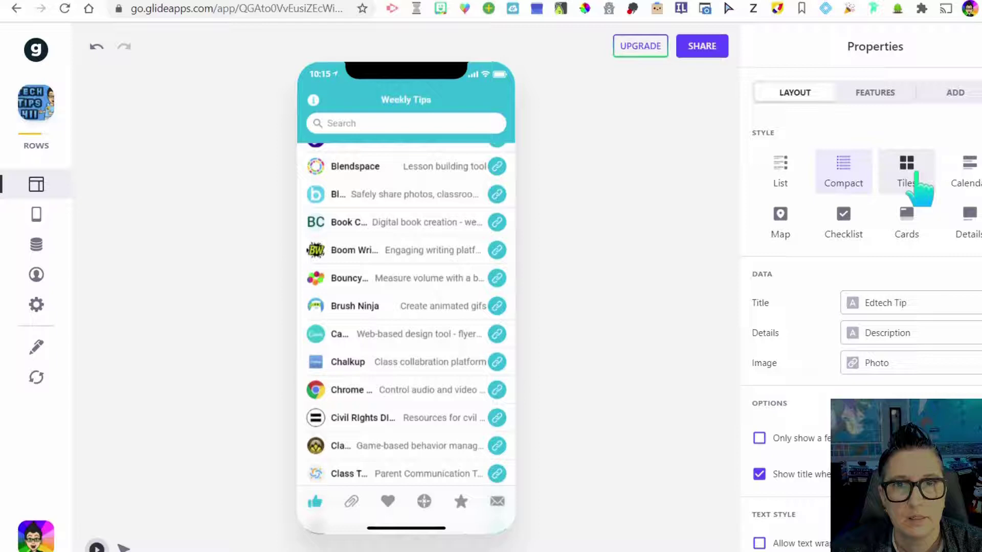
click(905, 168)
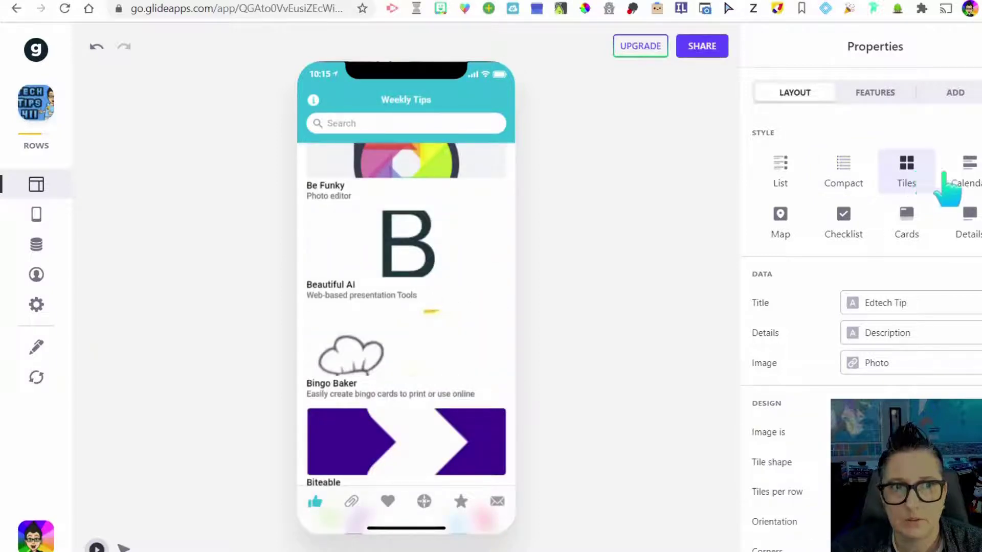
click(844, 222)
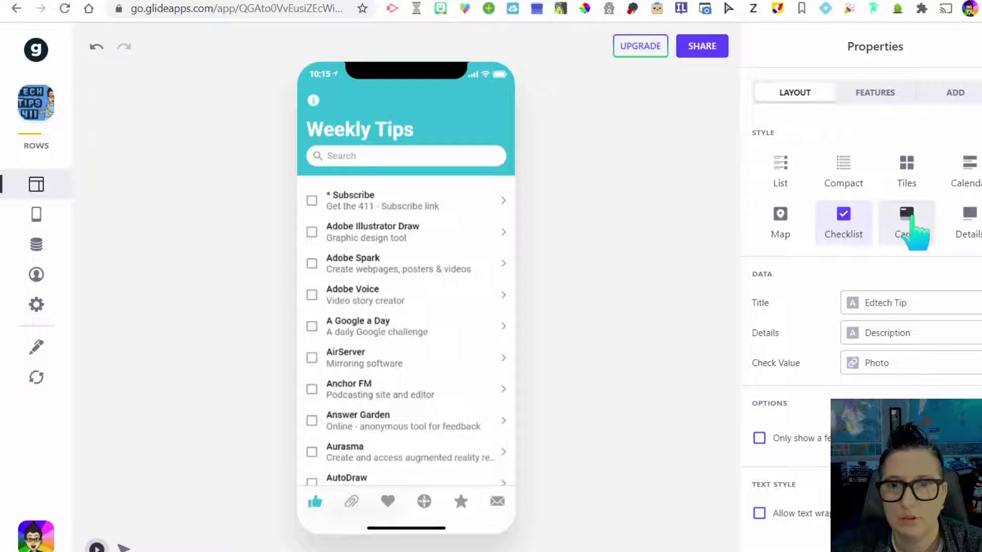
click(906, 224)
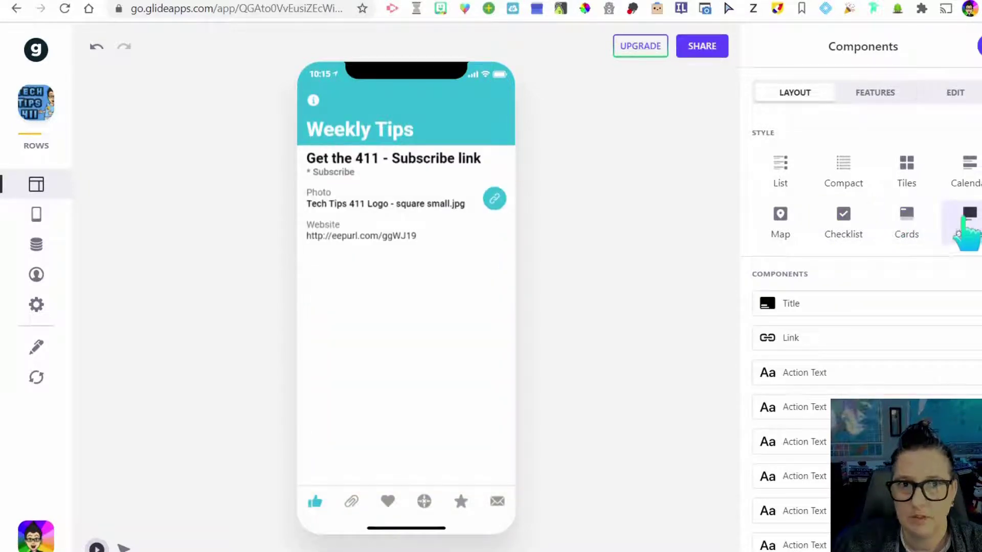
click(780, 172)
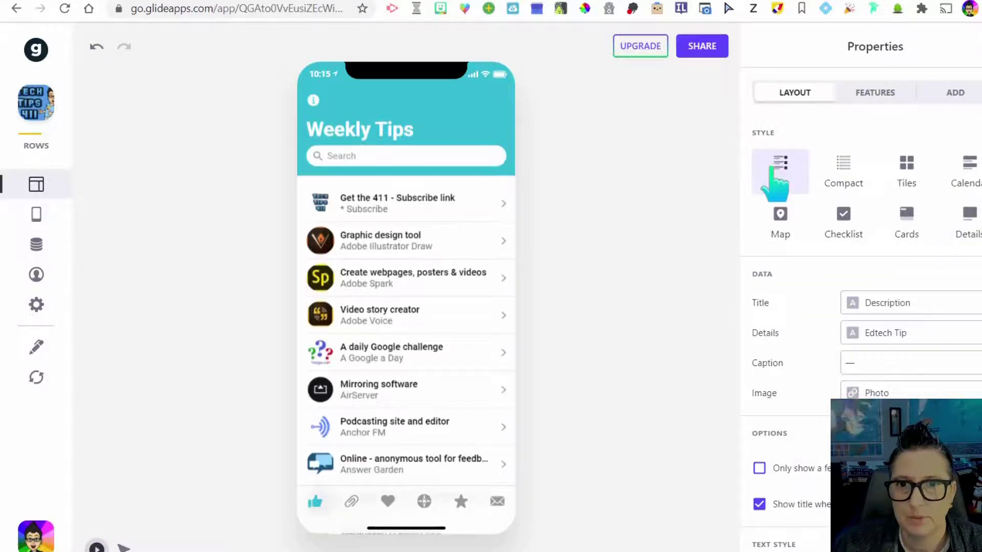
Preview the Graphic design tool and Subscribe link tip details, then open the Settings panel
click(779, 172)
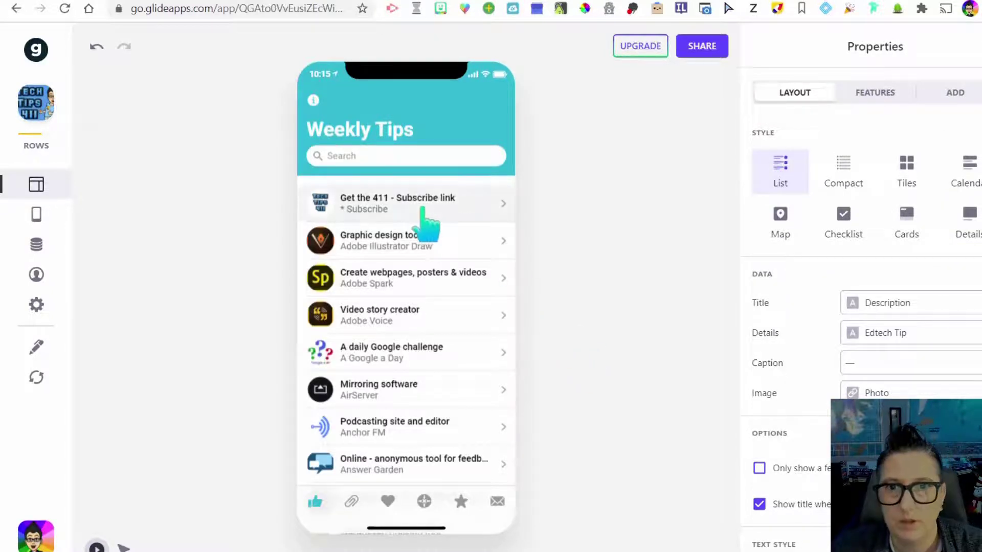
click(378, 239)
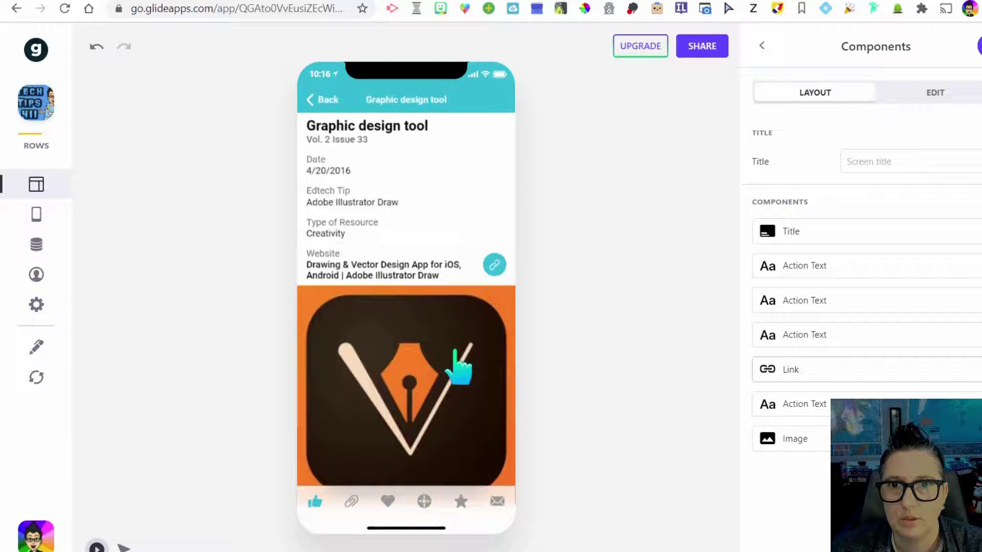
mouse_move(495, 269)
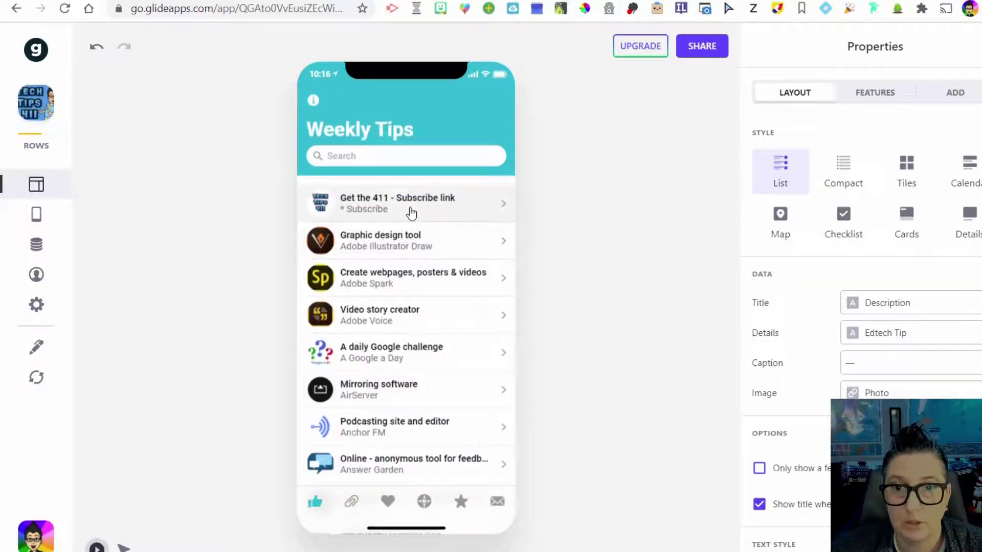
click(397, 203)
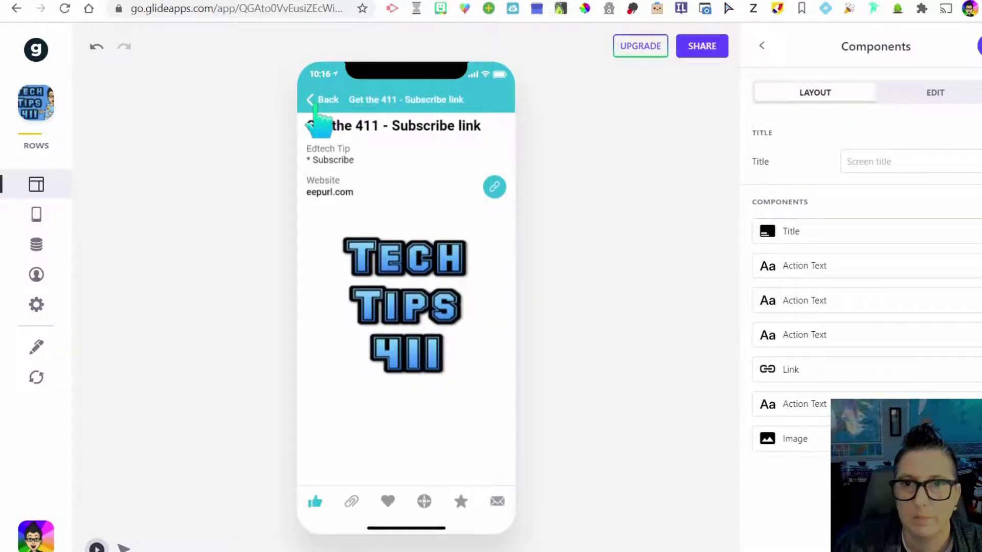
click(36, 305)
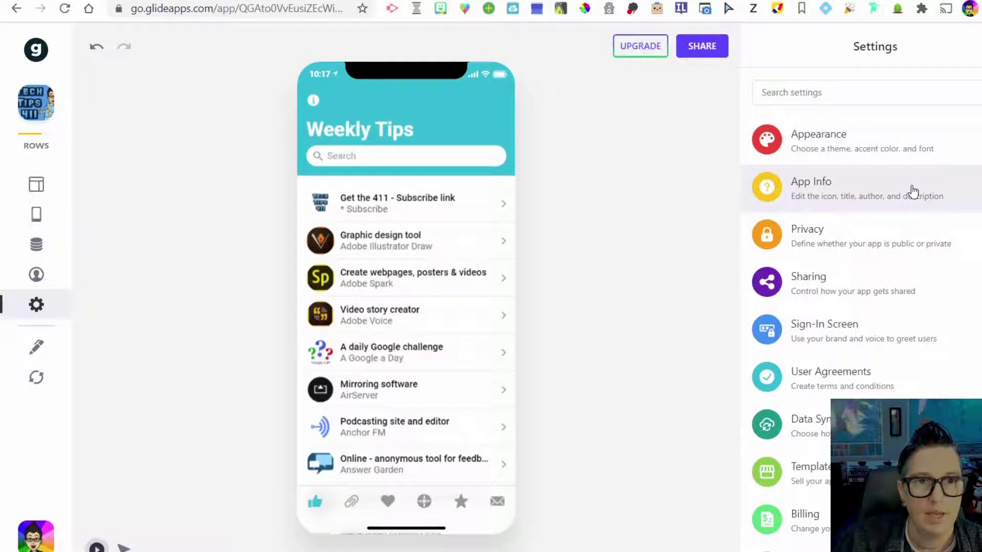
View App Info (Tech Tips 411 icon, name, author, description) and return to the Settings list
click(811, 188)
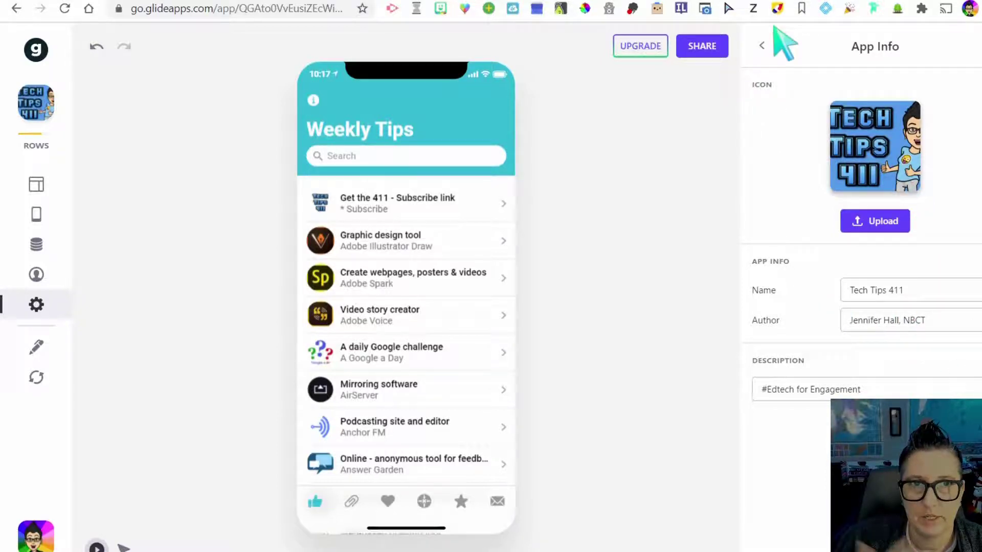
click(762, 46)
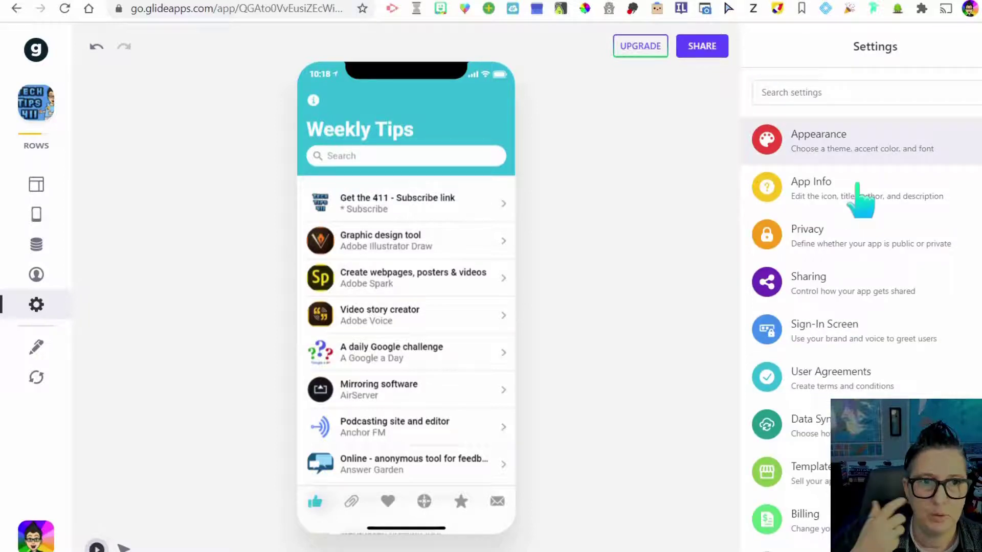
mouse_move(876, 313)
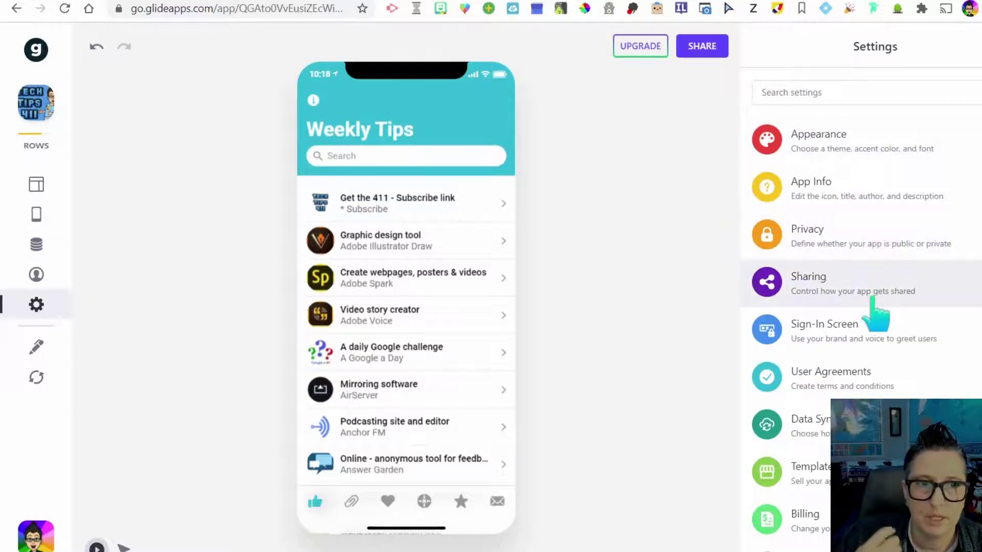
mouse_move(864, 339)
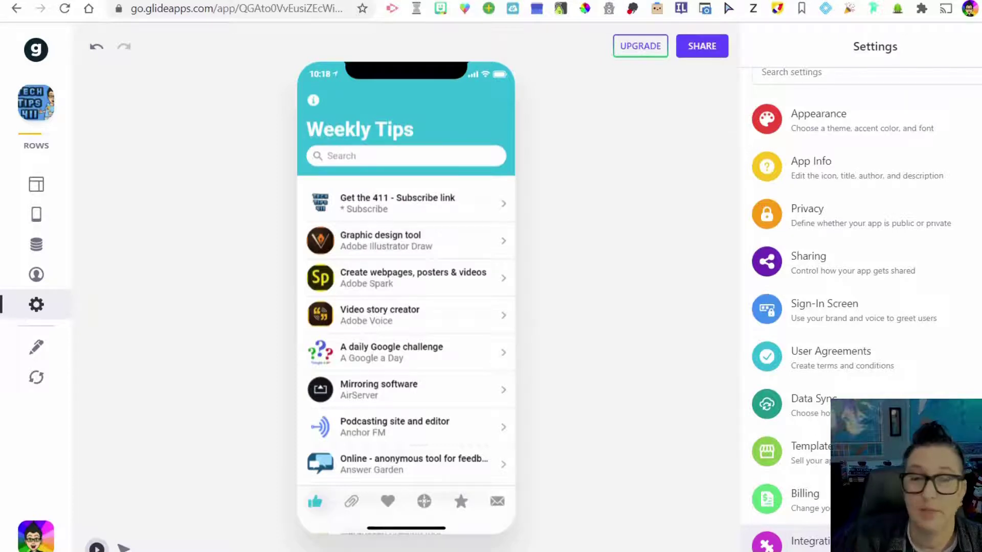
mouse_move(36, 305)
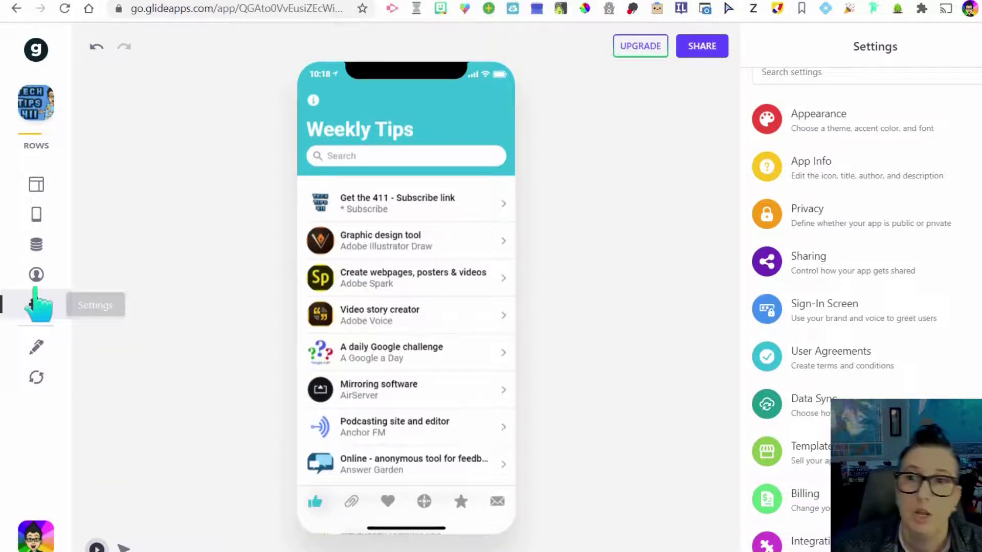
mouse_move(36, 213)
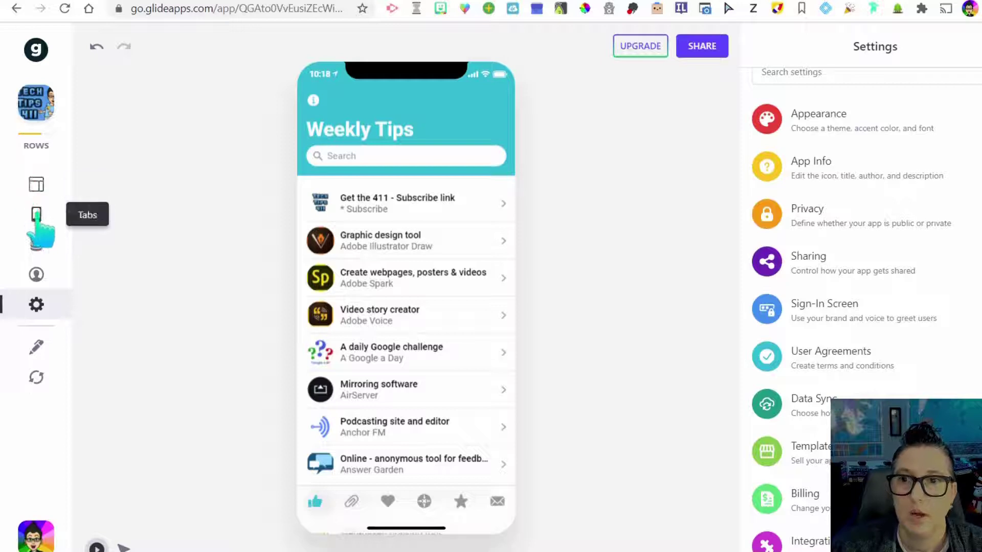
Show the Weekly Tips tab's list layout with Description, Edtech Tip and Photo fields
click(36, 214)
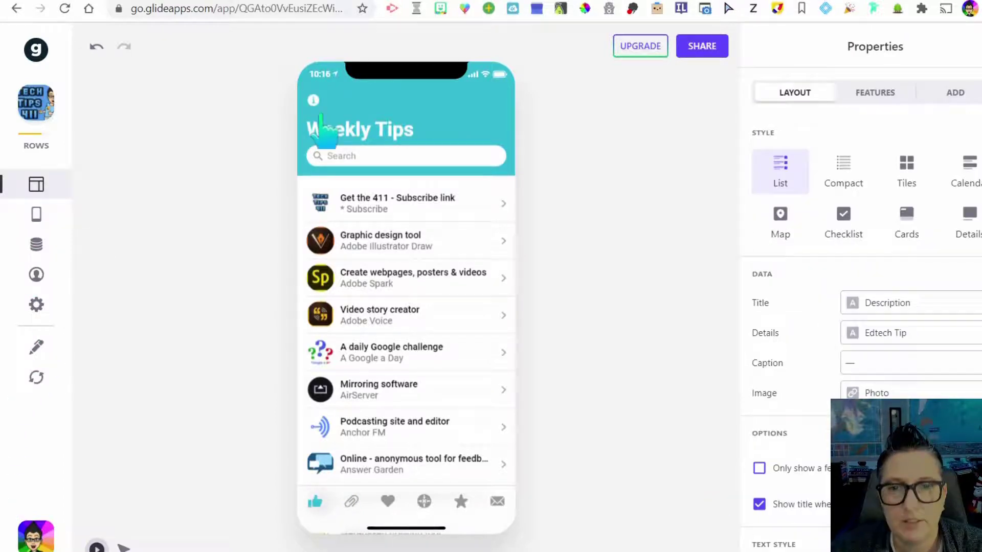
mouse_move(689, 263)
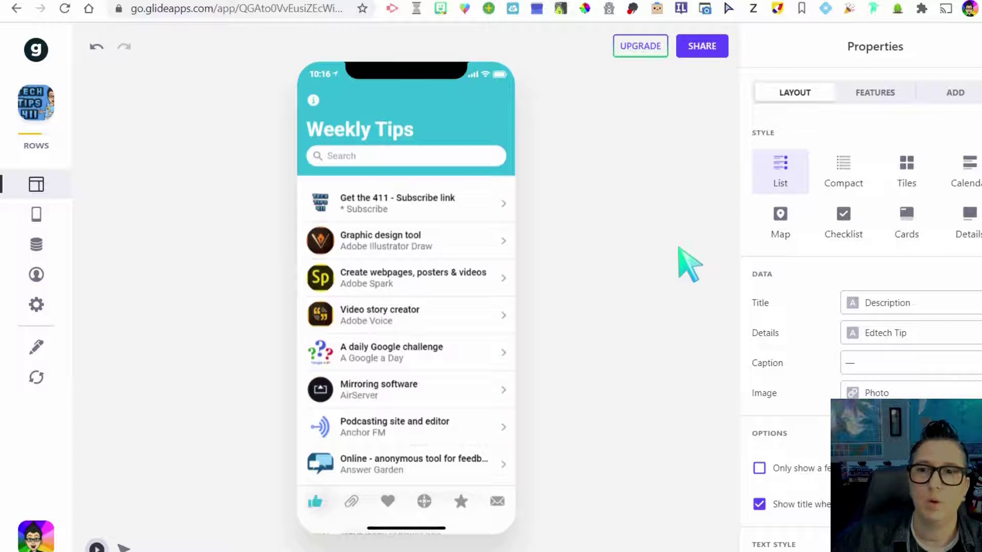
mouse_move(670, 238)
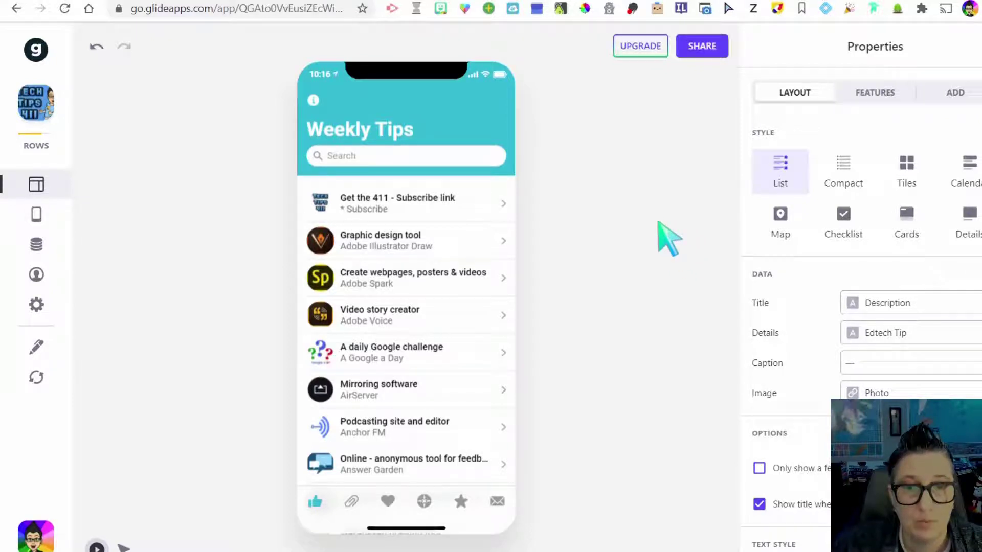
mouse_move(657, 113)
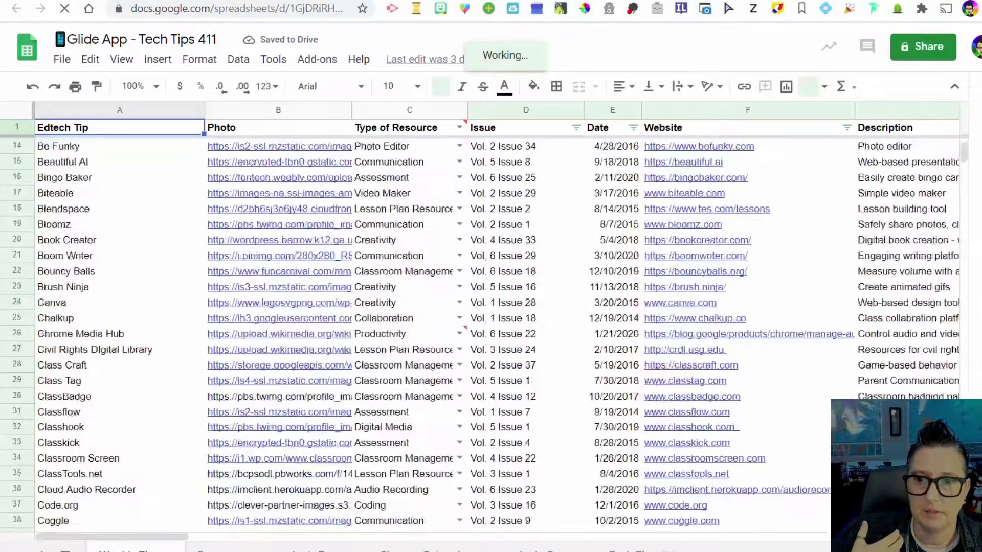
Review the Photo link column in the Tech Tips 411 source sheet
scroll(up, 3)
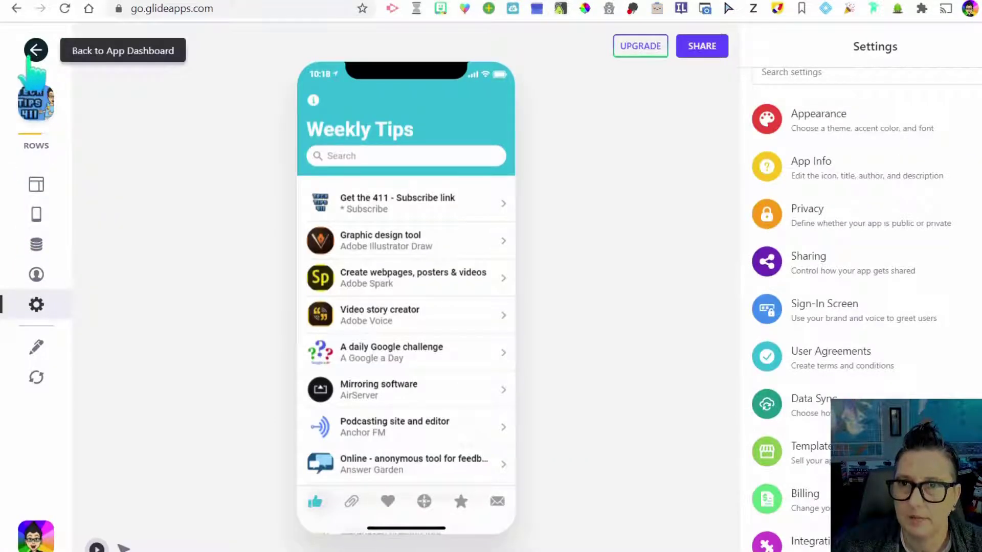
Return to the Apps dashboard and open Lights, Camera, Action! for editing
click(36, 49)
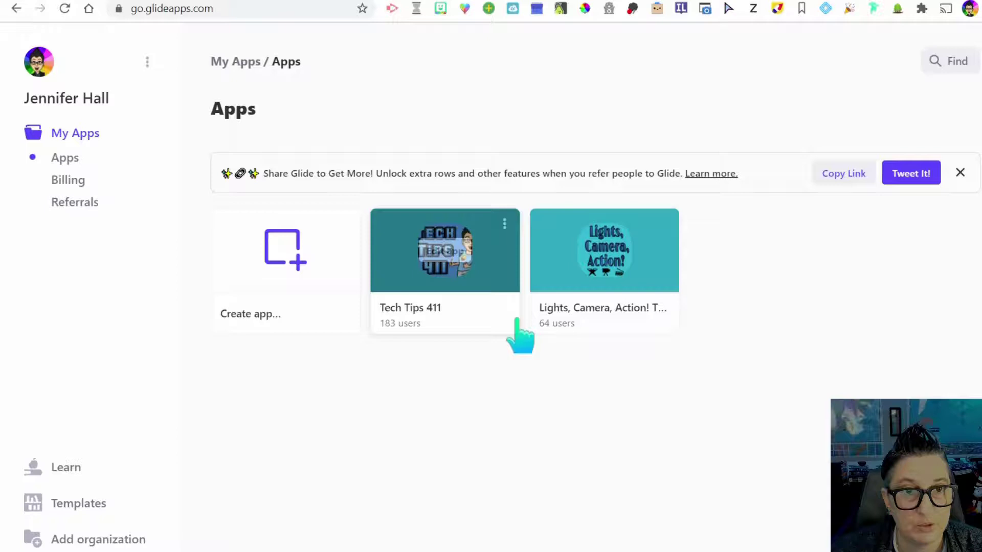
mouse_move(605, 249)
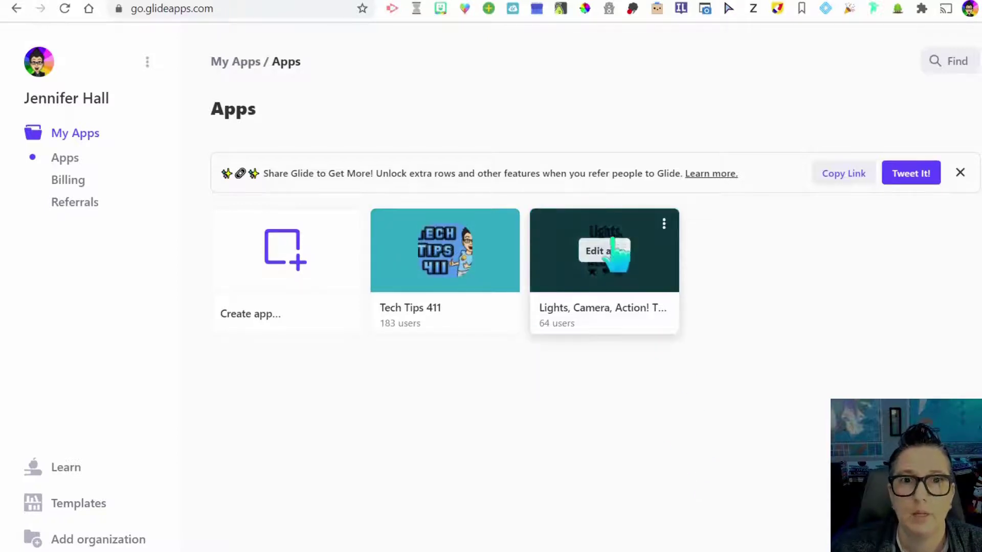
click(603, 251)
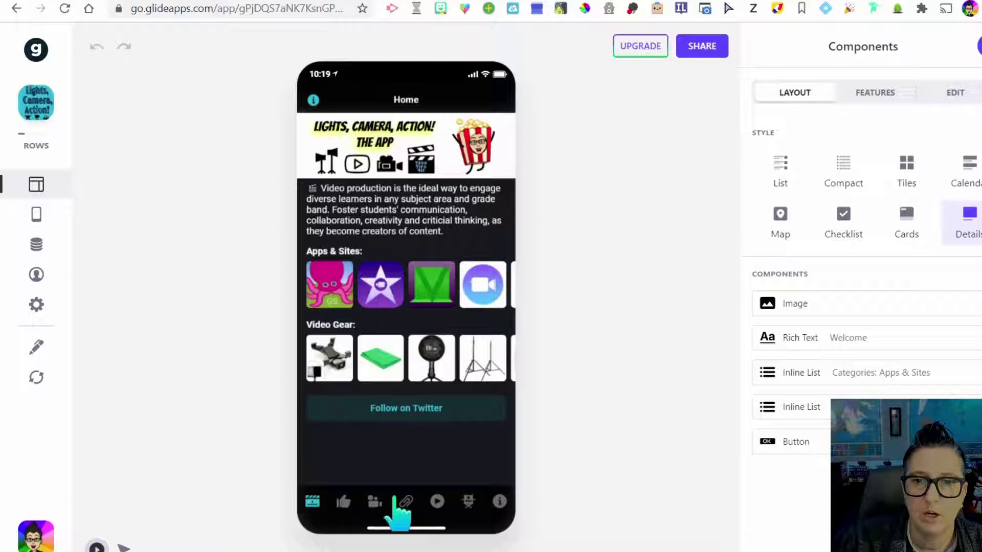
Tour the Apps & Sites, Video Gear, Resources, Videos and Idea Share screens, then return to the dashboard
click(343, 501)
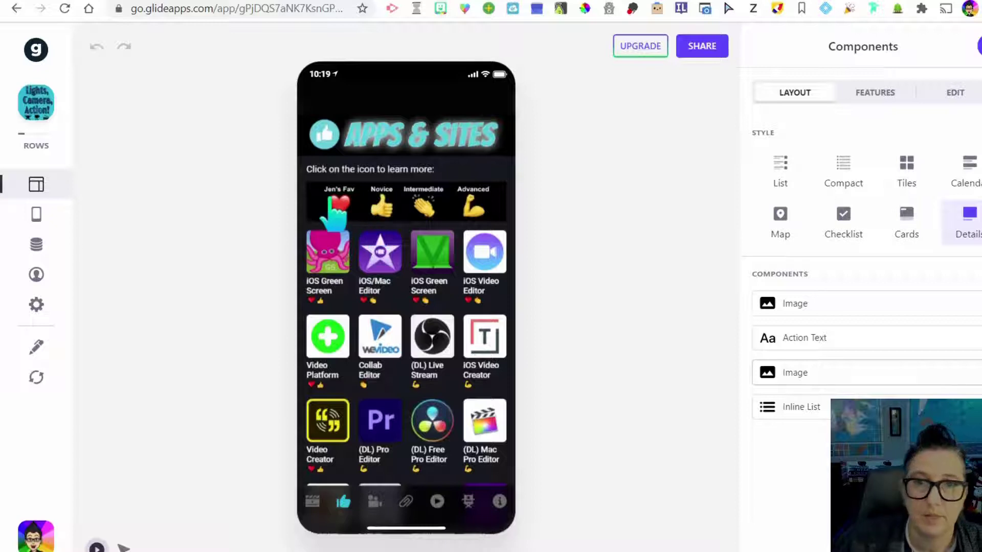
mouse_move(430, 225)
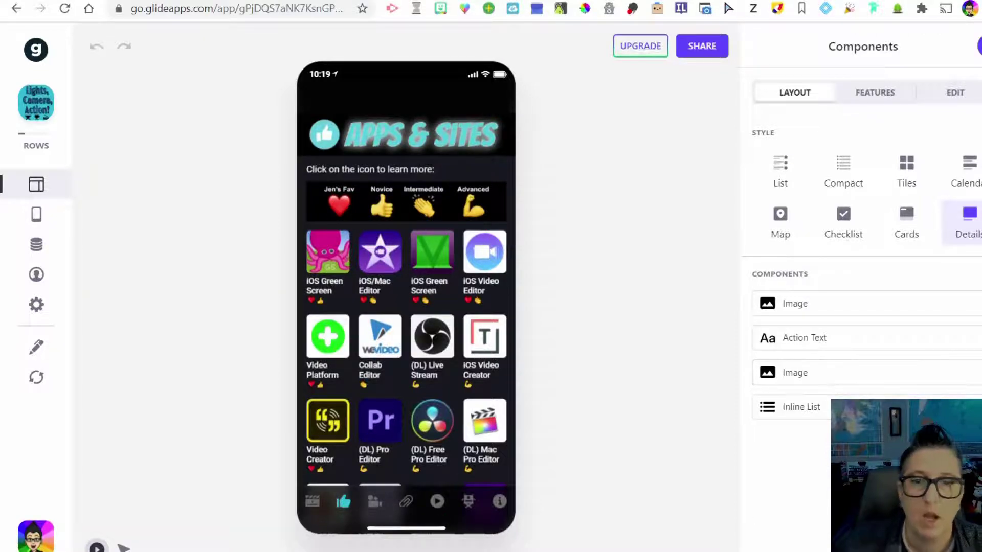
click(375, 502)
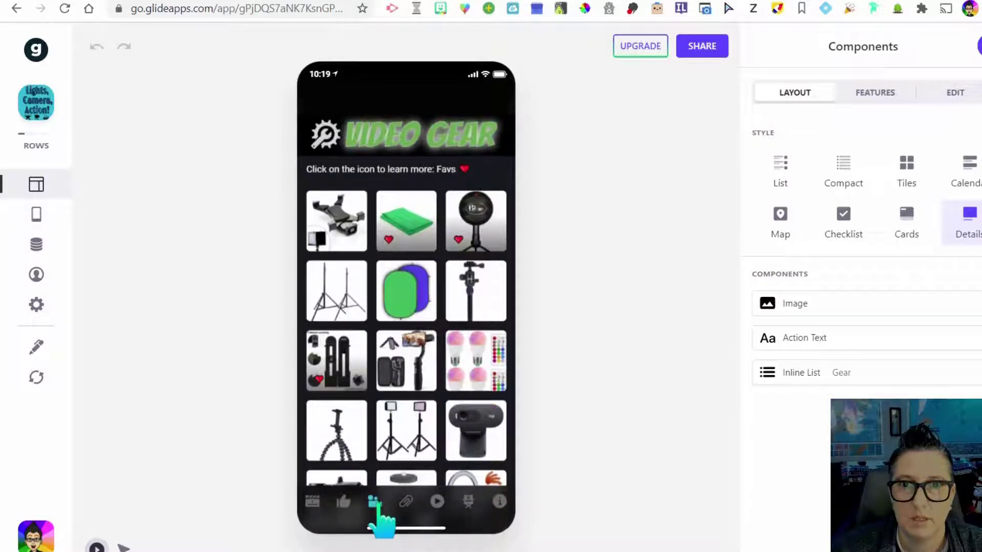
mouse_move(396, 484)
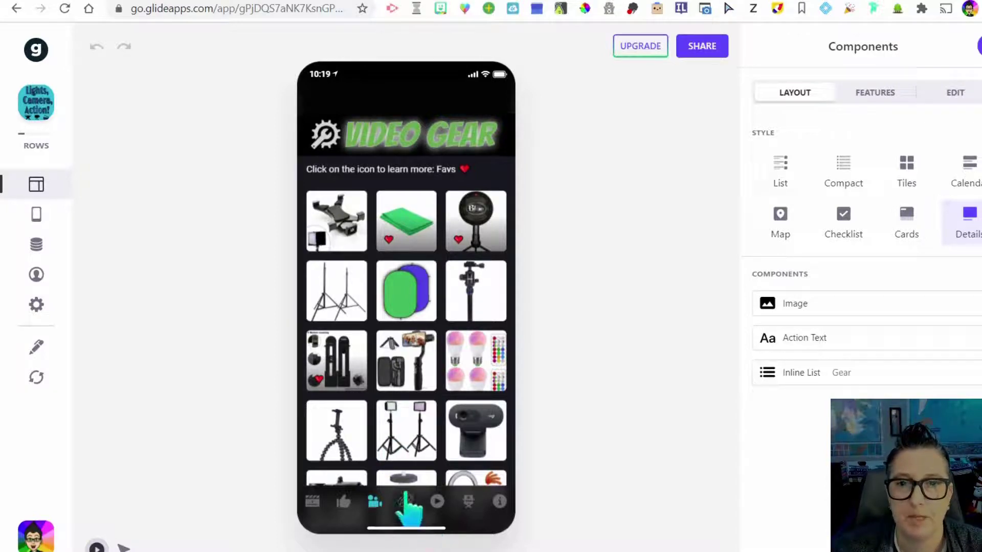
click(405, 501)
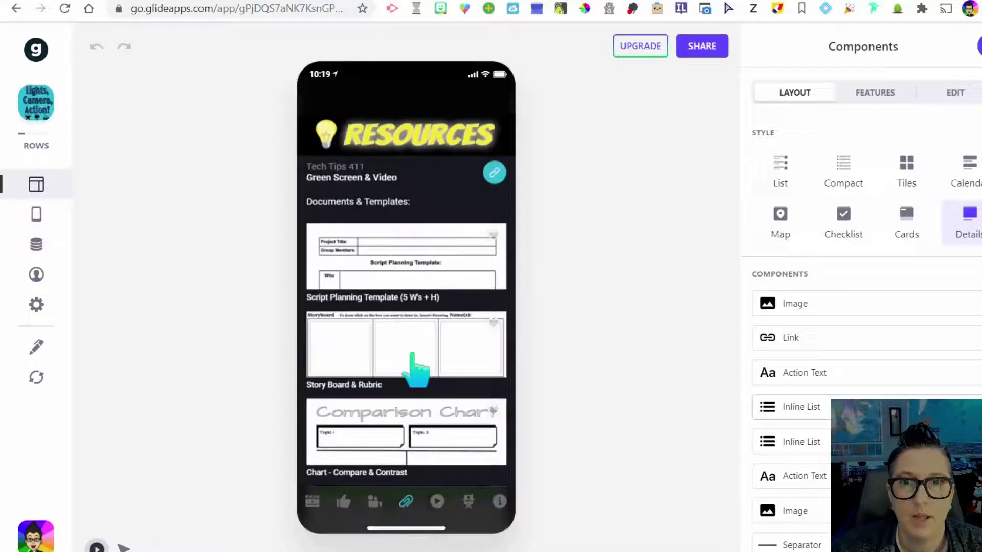
mouse_move(439, 389)
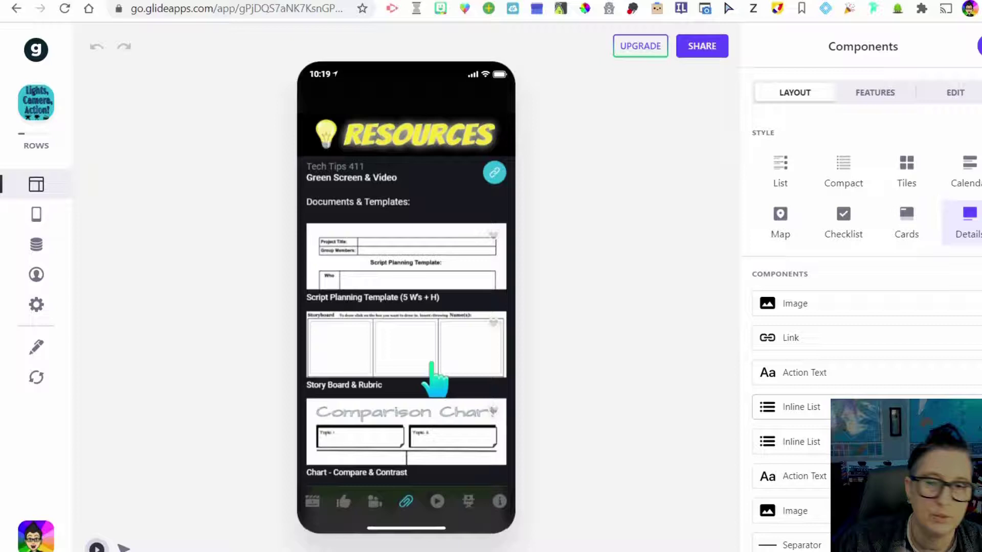
click(437, 501)
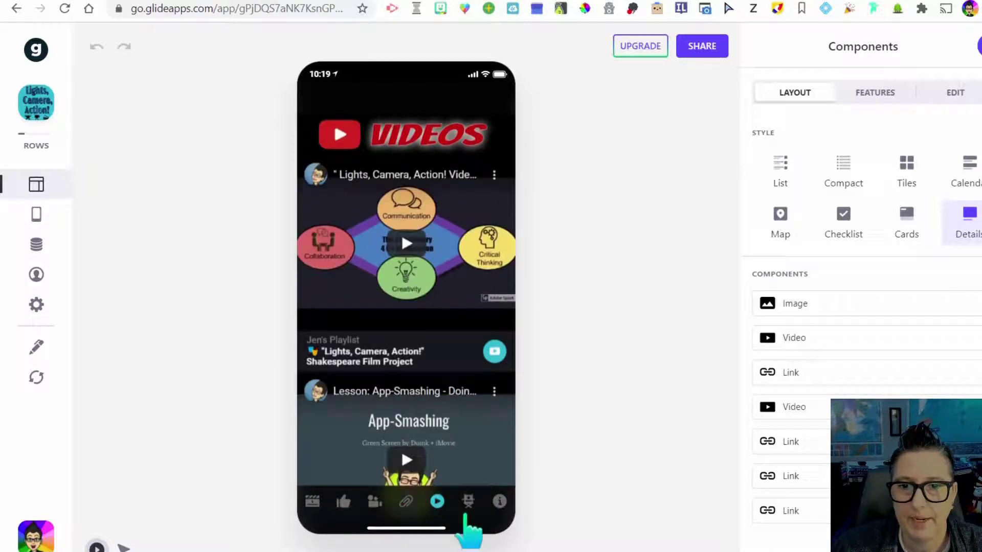
click(467, 501)
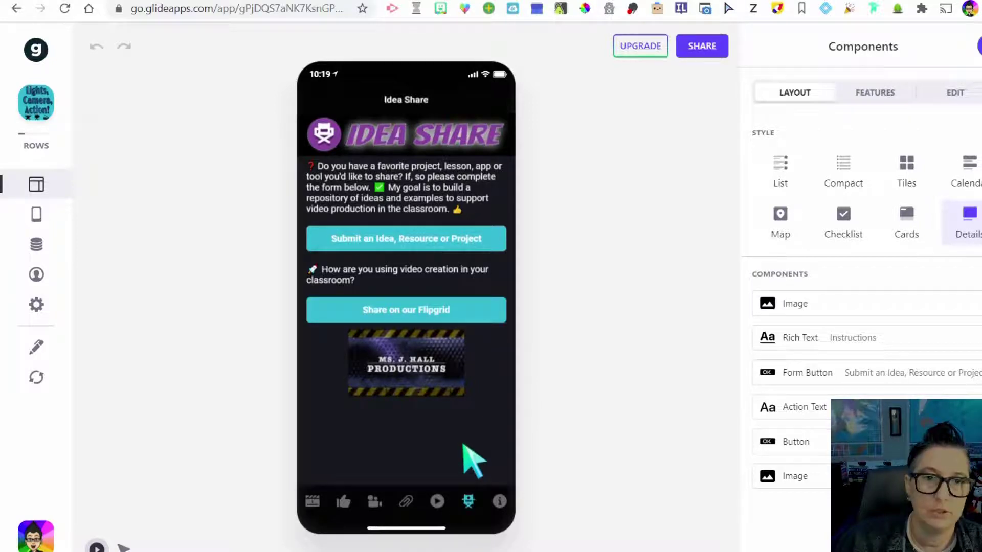
mouse_move(469, 428)
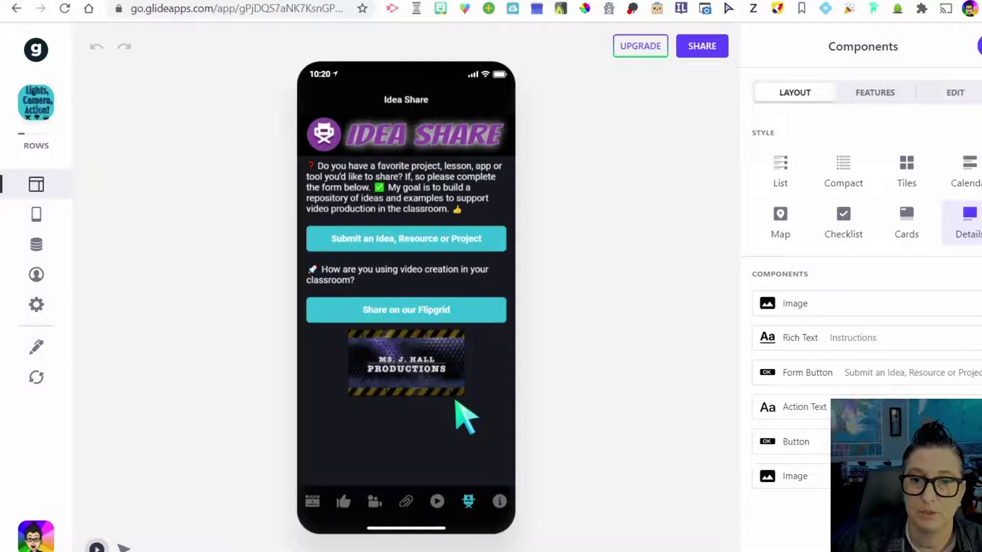
click(499, 502)
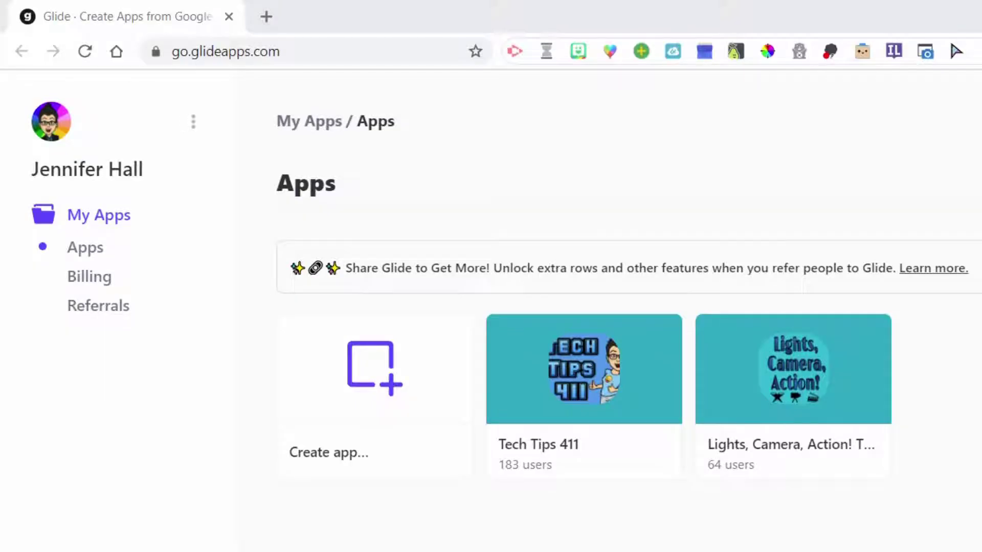
Start a new app from a template, opening the Glide templates gallery
click(373, 369)
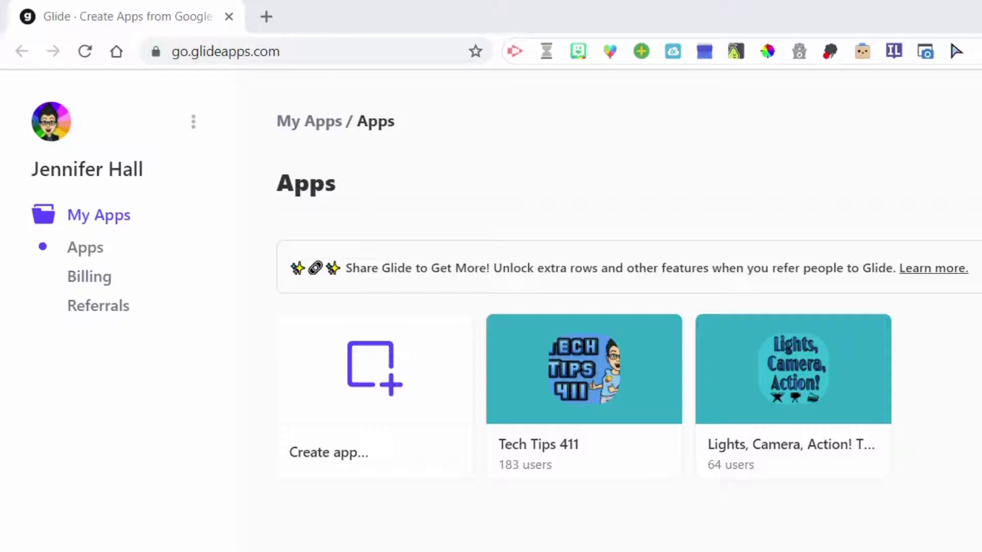
click(373, 368)
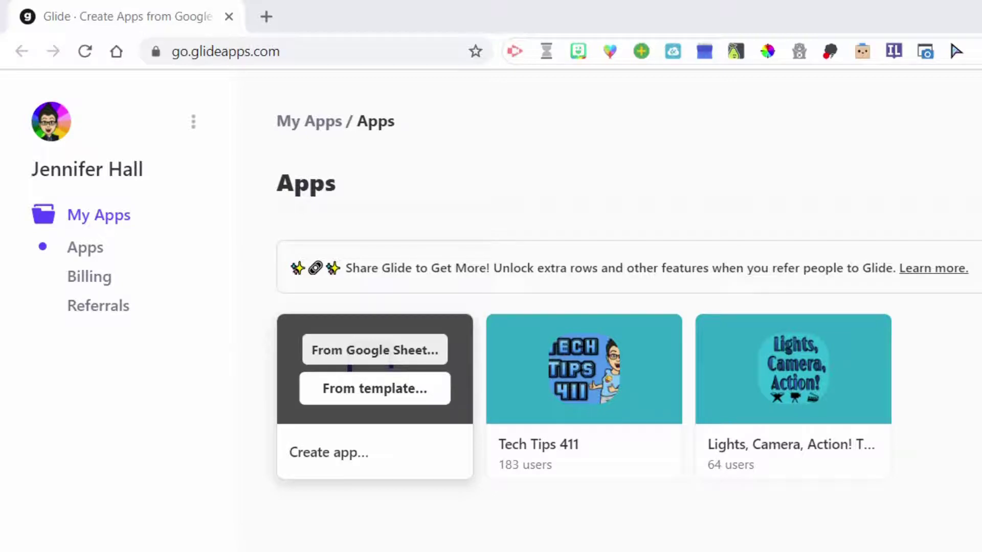
click(375, 389)
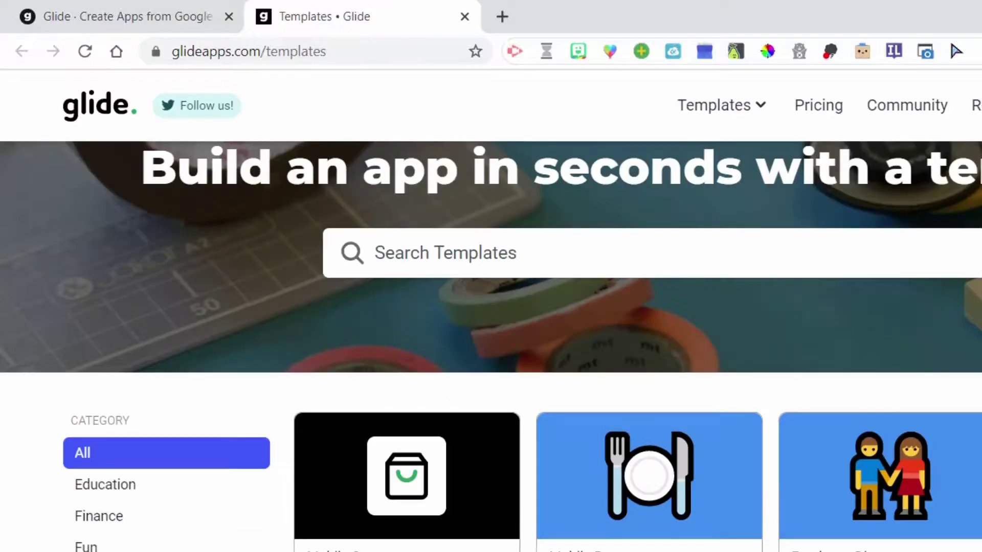
Browse the Education templates to find the Attendance Tracker template
scroll(down, 3)
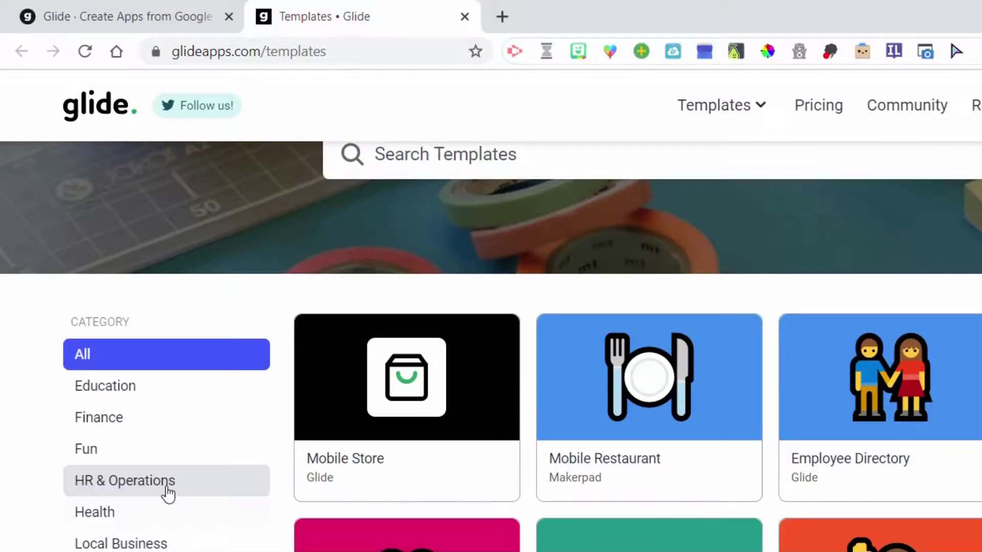
scroll(down, 3)
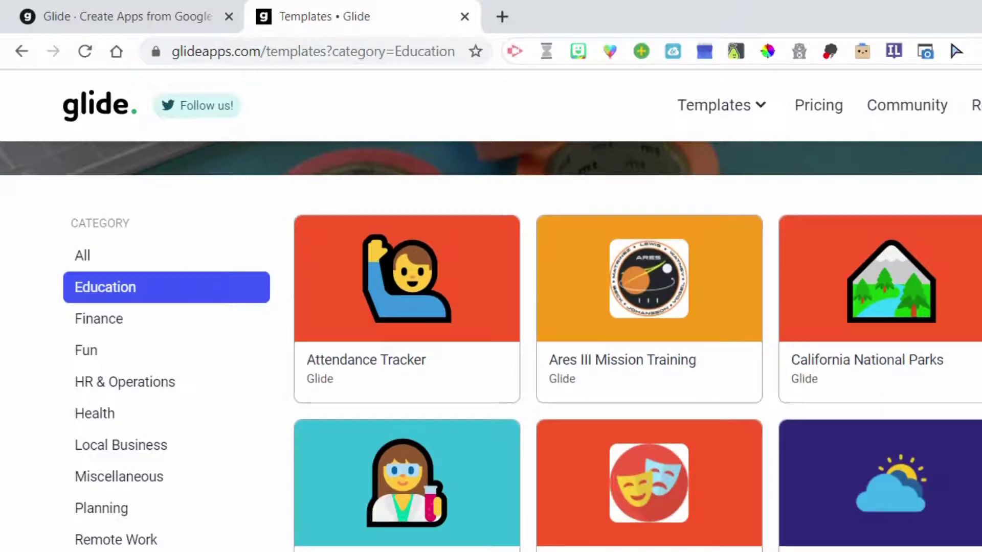
scroll(down, 3)
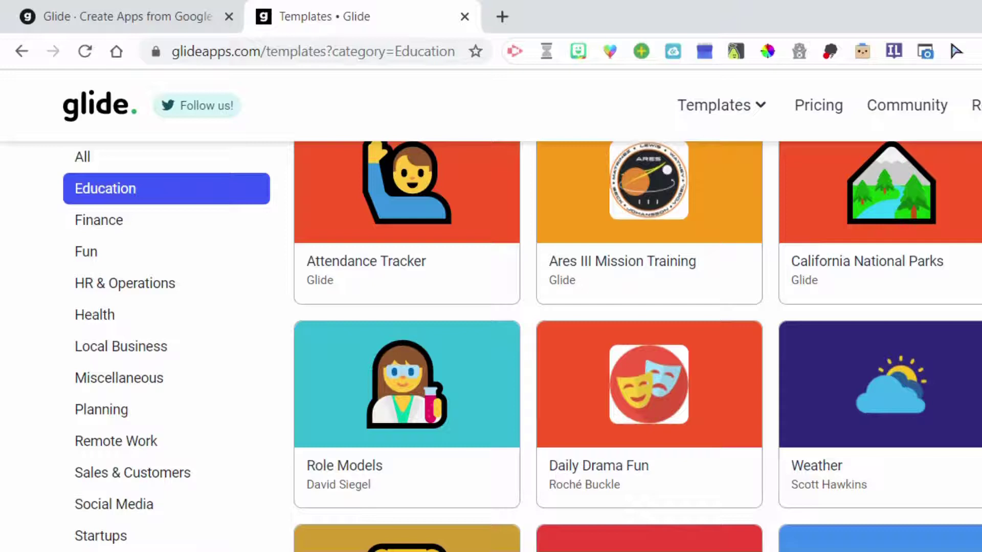
scroll(up, 3)
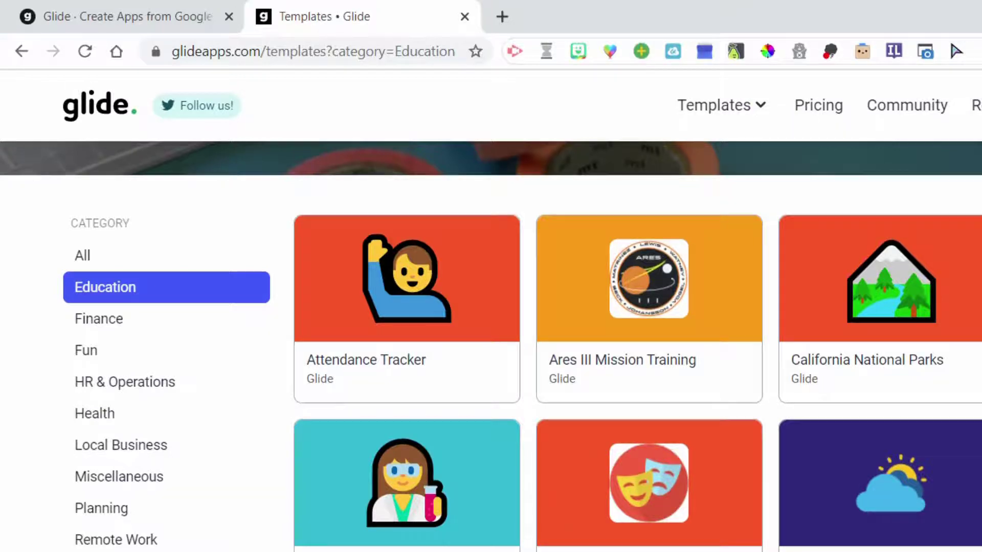
scroll(down, 3)
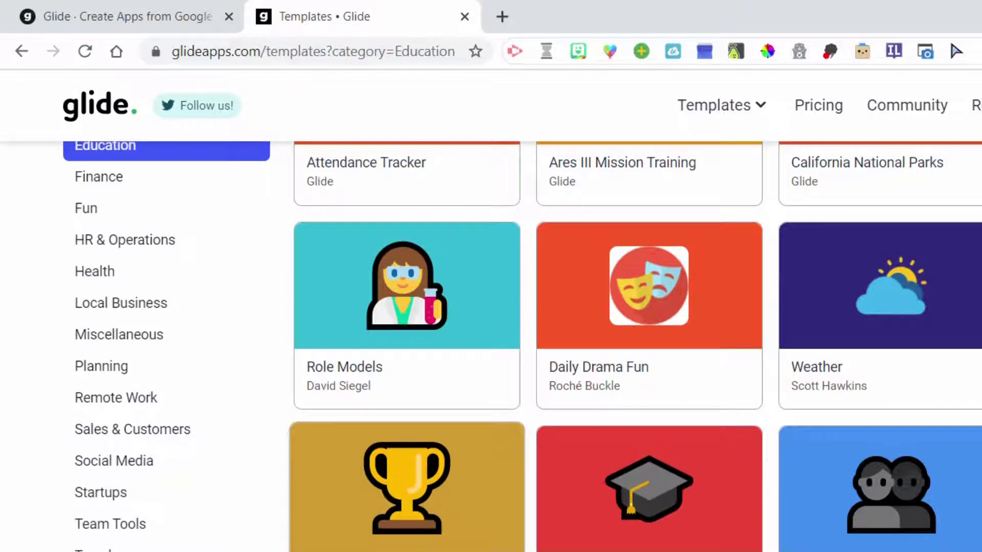
scroll(down, 3)
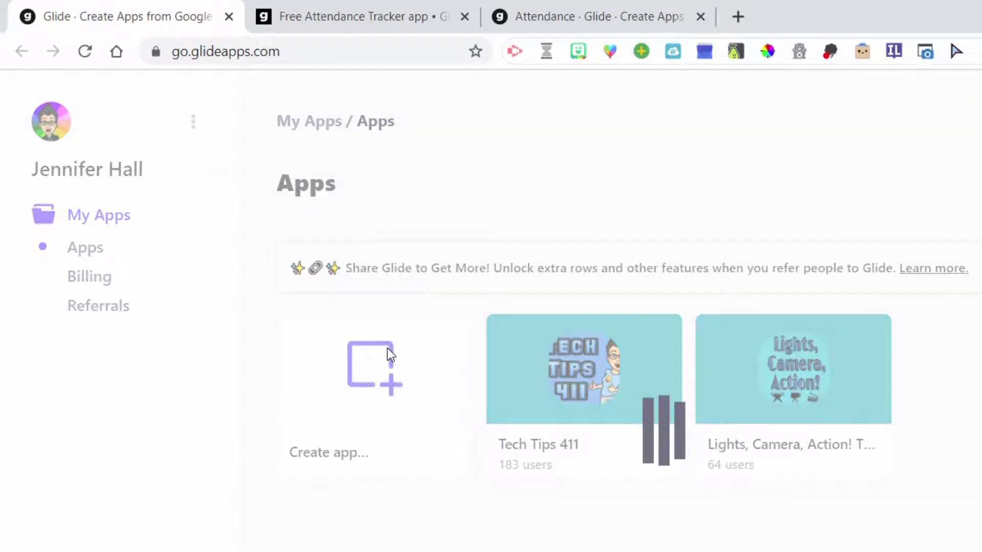
Create a new spreadsheet via sheets.new and name it DEMO Glide App Sheet
text(sheets.new)
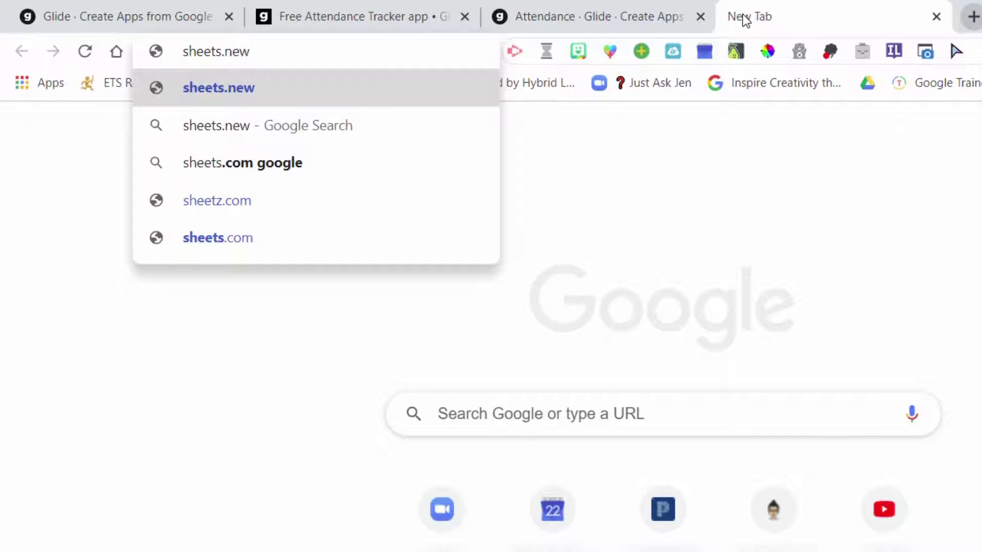
key(Return)
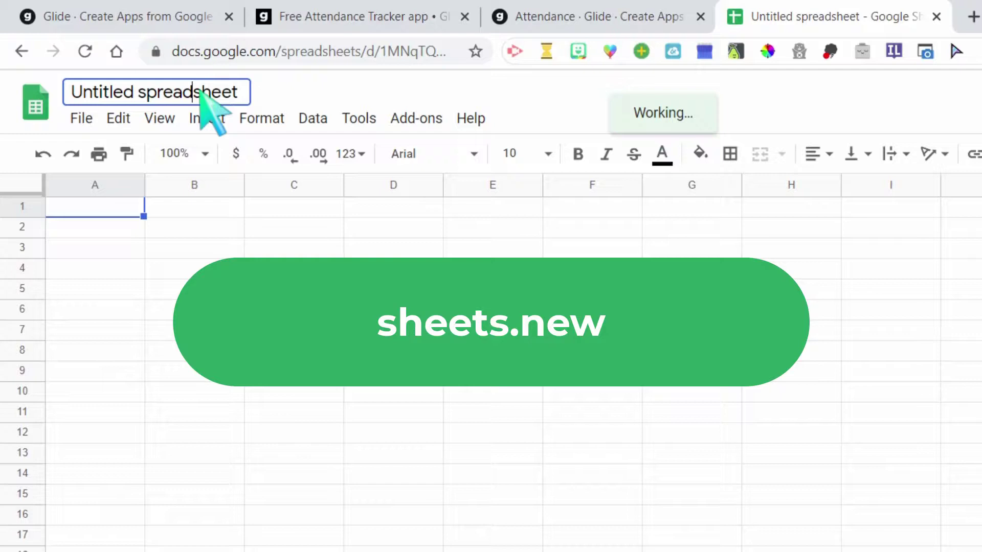
text(DEMO Glide App Sheet)
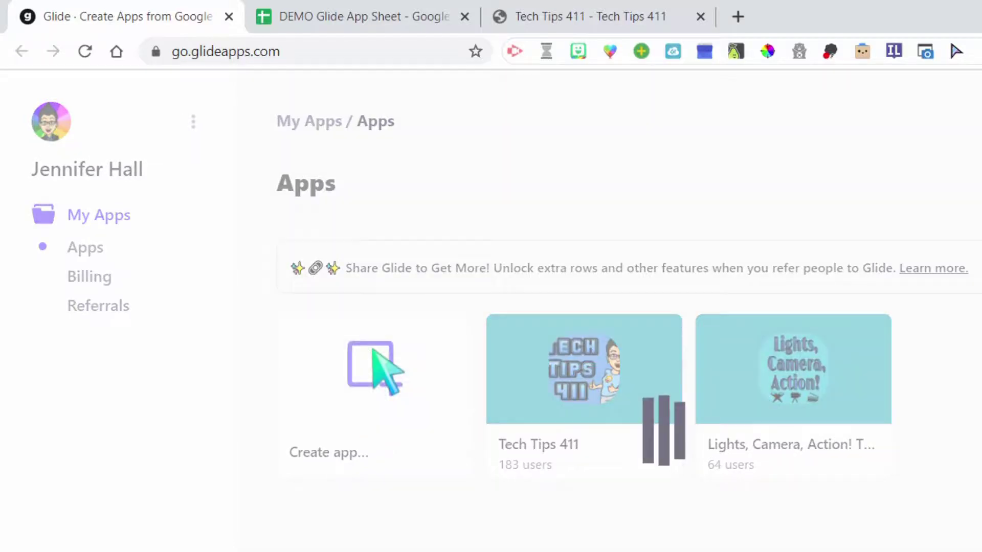
Create a new Glide app using DEMO Glide App Sheet as its data source
click(369, 368)
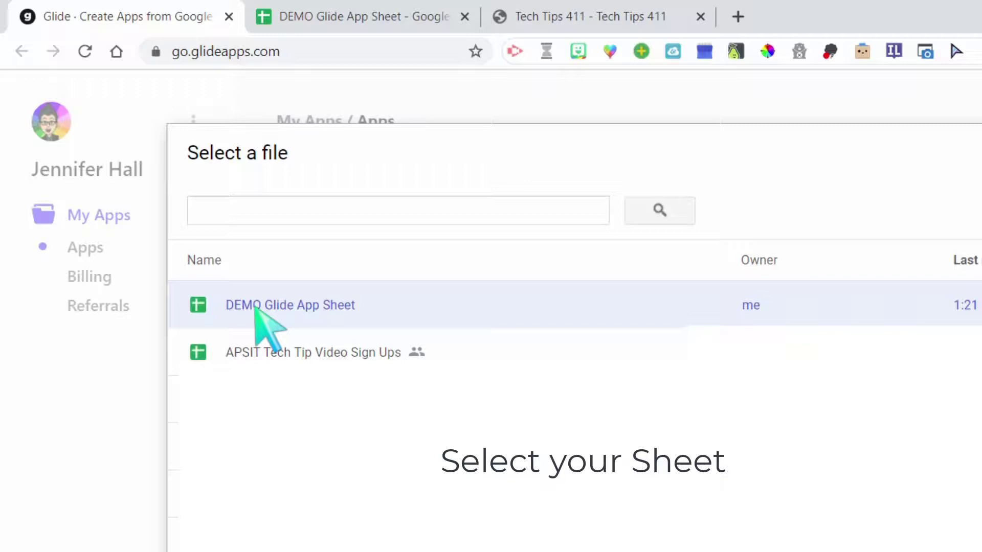
click(289, 305)
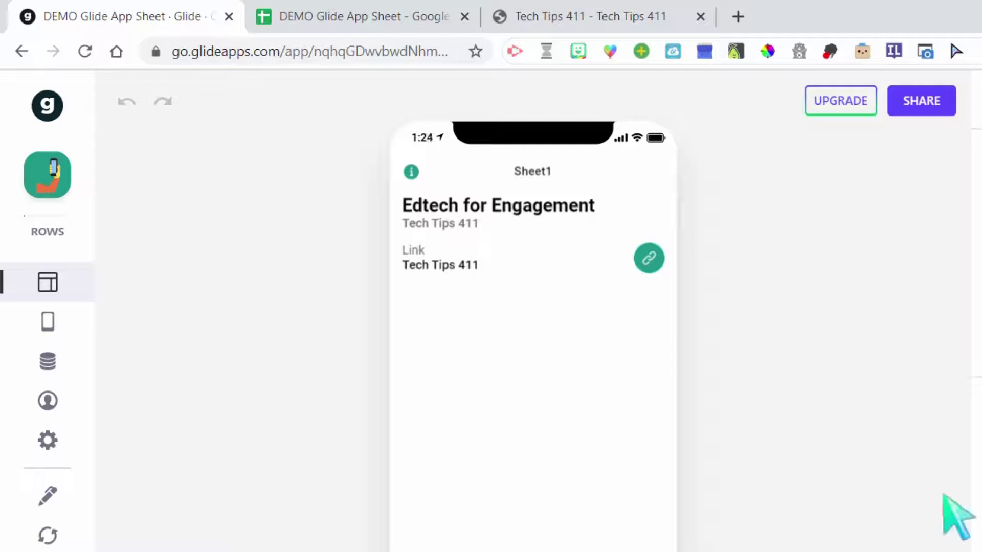
mouse_move(414, 238)
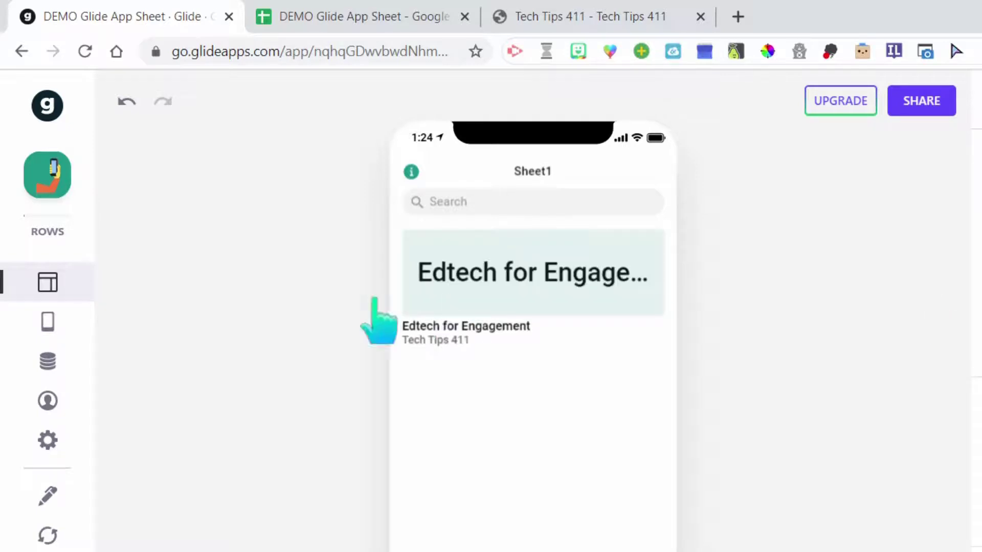
mouse_move(375, 320)
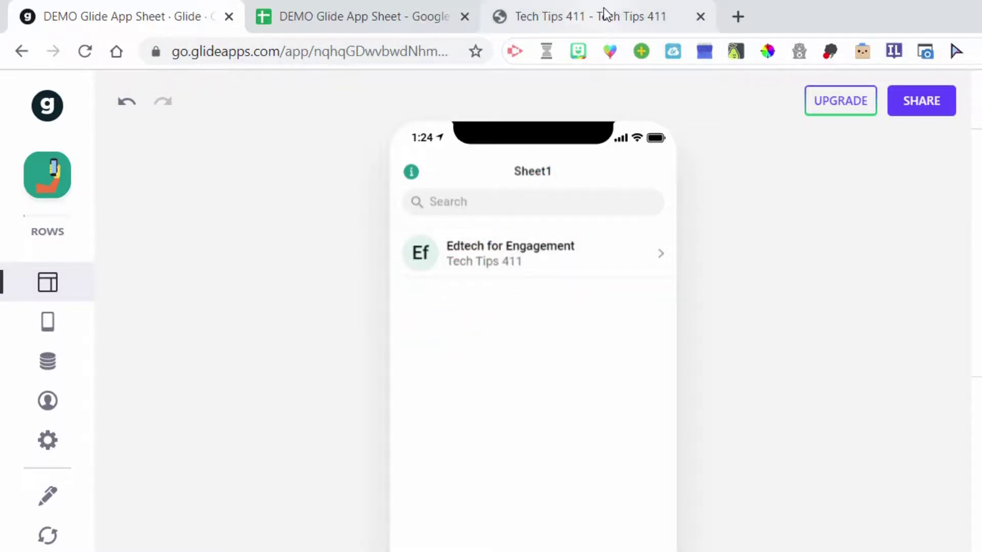
click(357, 16)
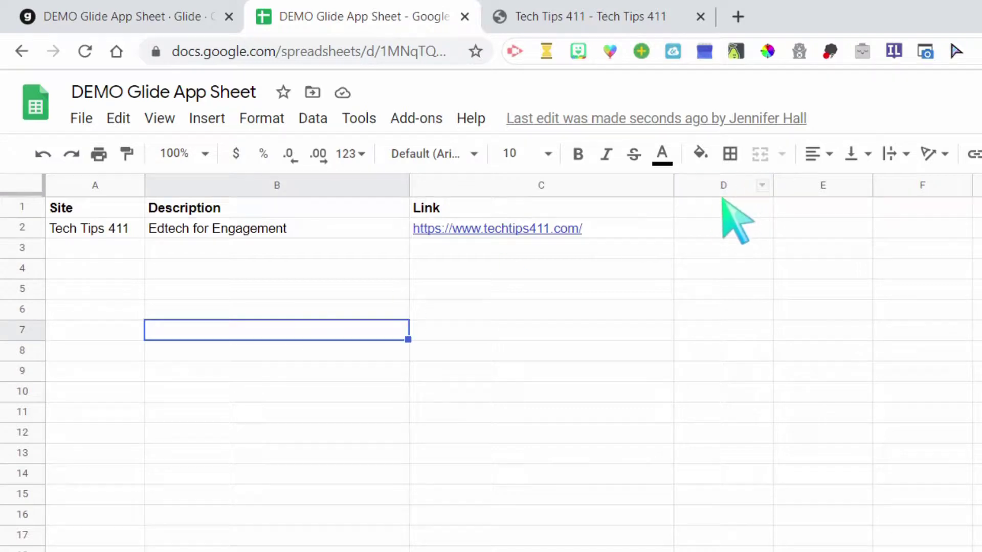
Add a Photo column header in D1 and return to the Glide editor
text(Photo)
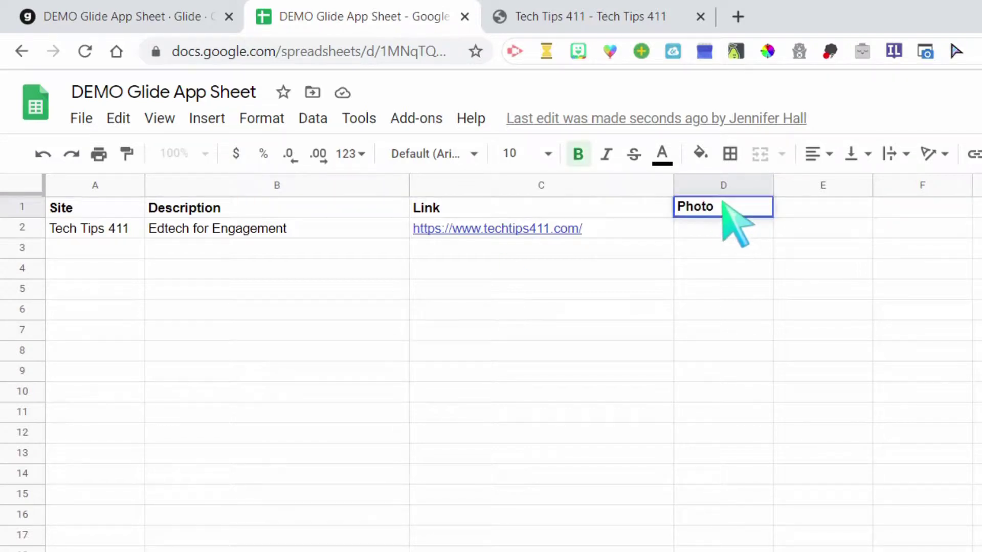
click(723, 228)
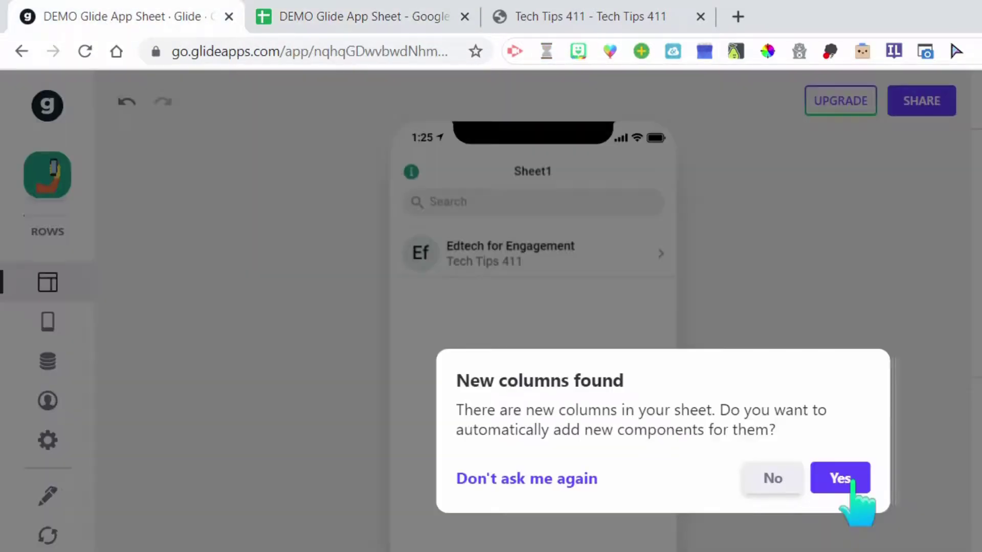
Accept the new Photo column so the Edtech for Engagement entry shows its headshot
click(839, 478)
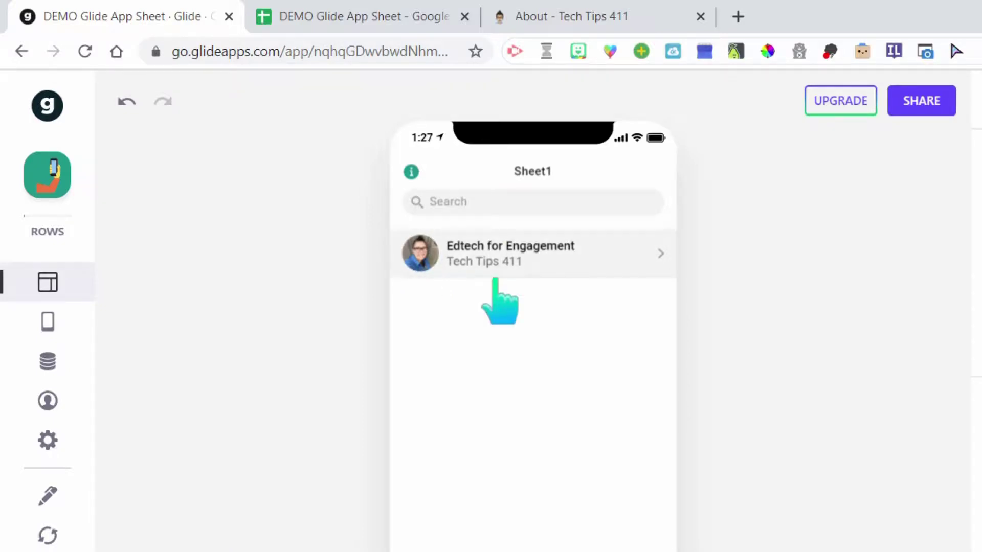
mouse_move(48, 283)
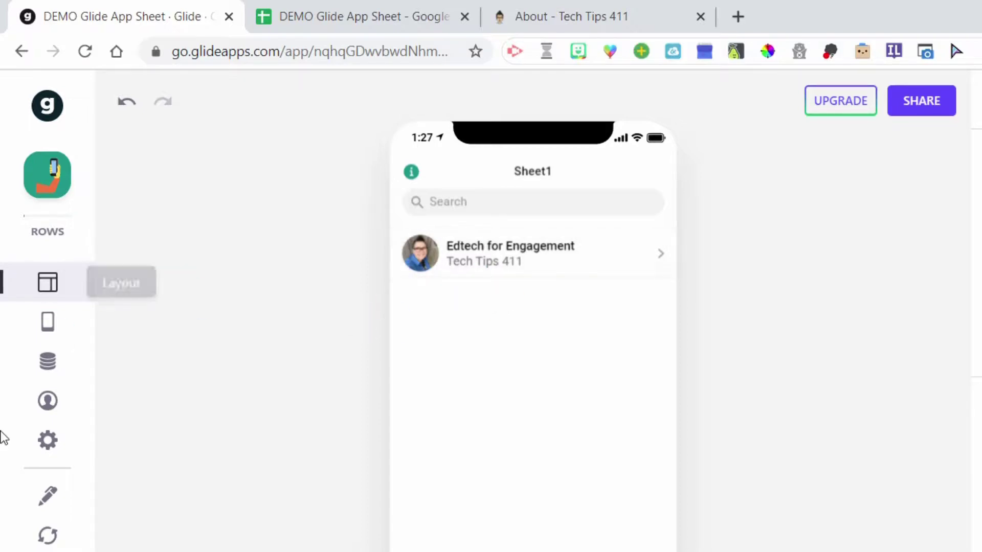
mouse_move(48, 497)
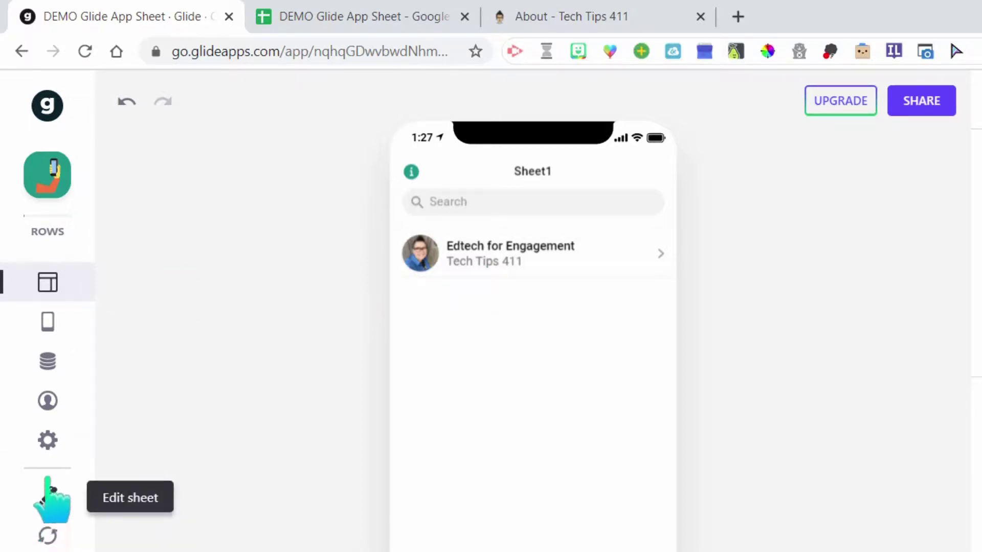
mouse_move(48, 440)
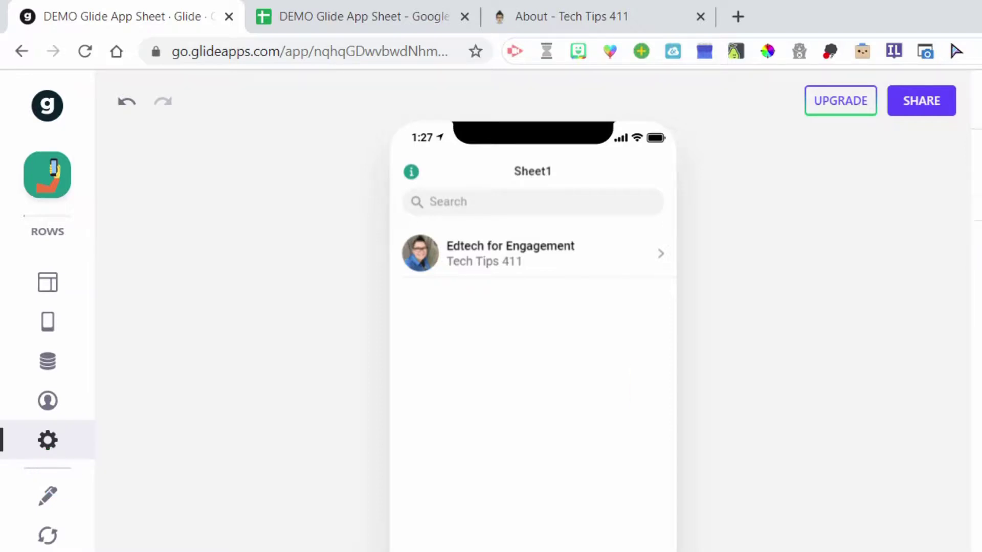
In the app's appearance settings, pick a custom blue accent colour
click(47, 440)
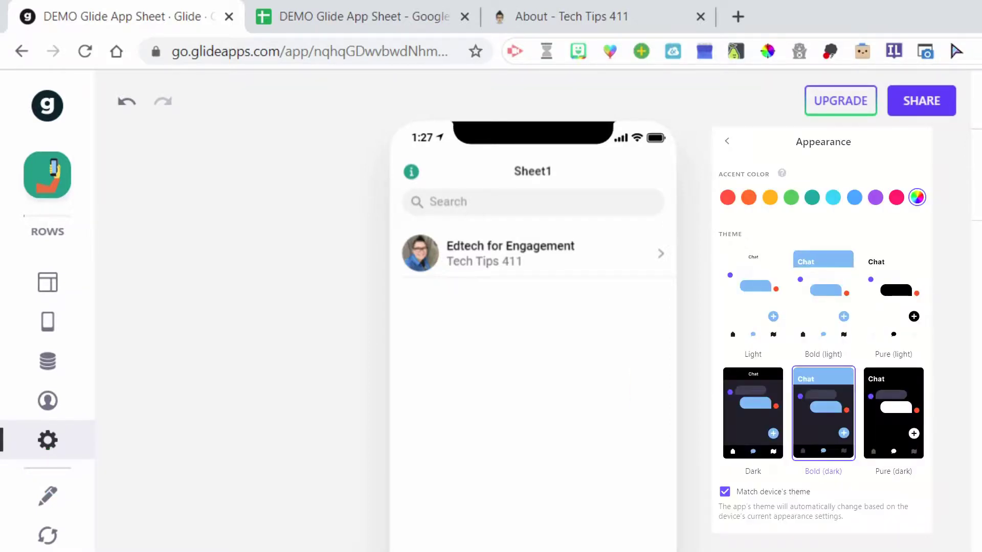
mouse_move(740, 369)
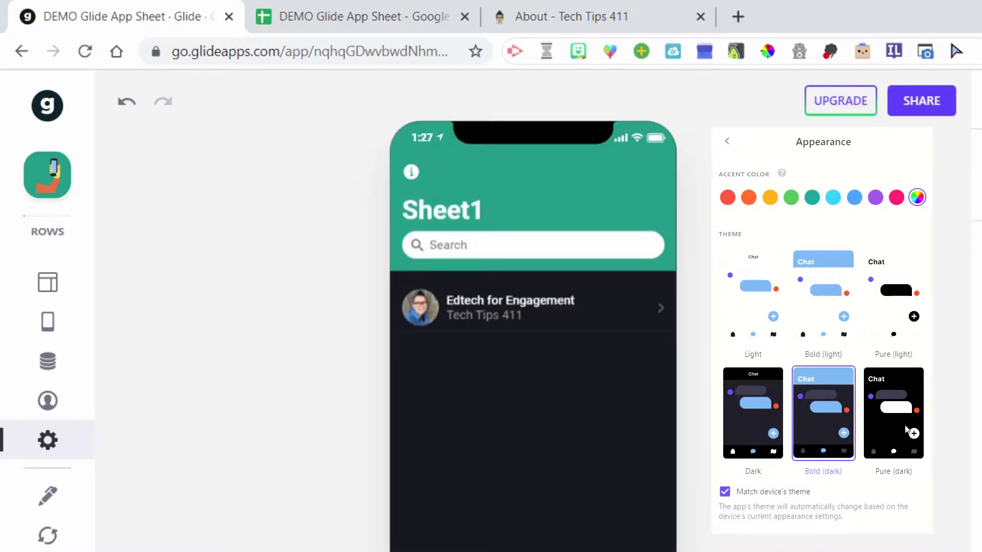
mouse_move(841, 389)
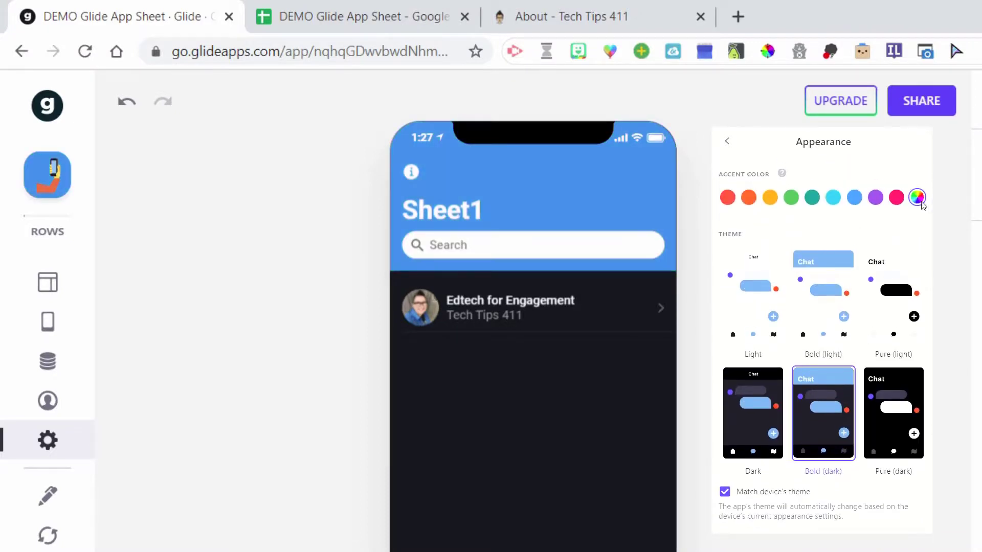
click(917, 197)
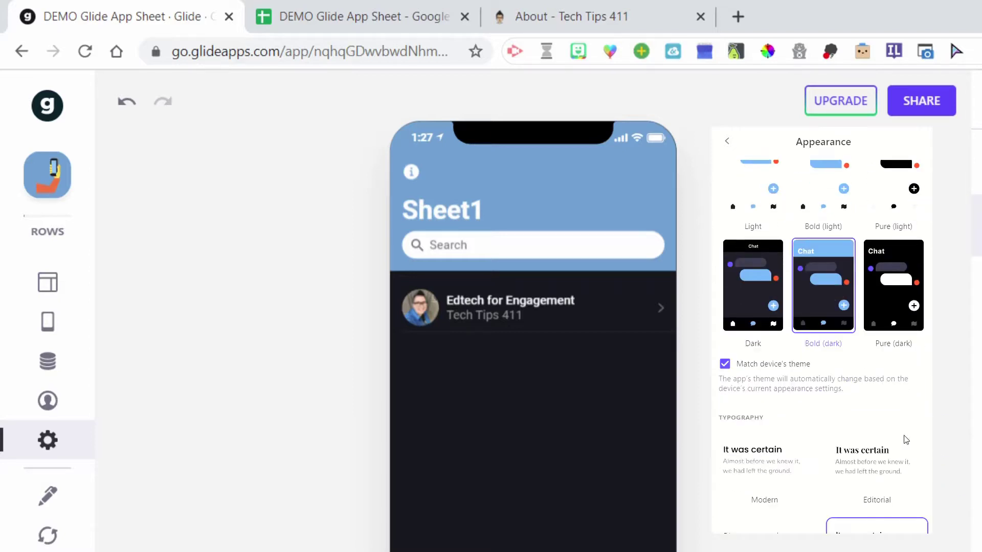
Try the Modern and Future typography styles, then settle on System typography
scroll(down, 3)
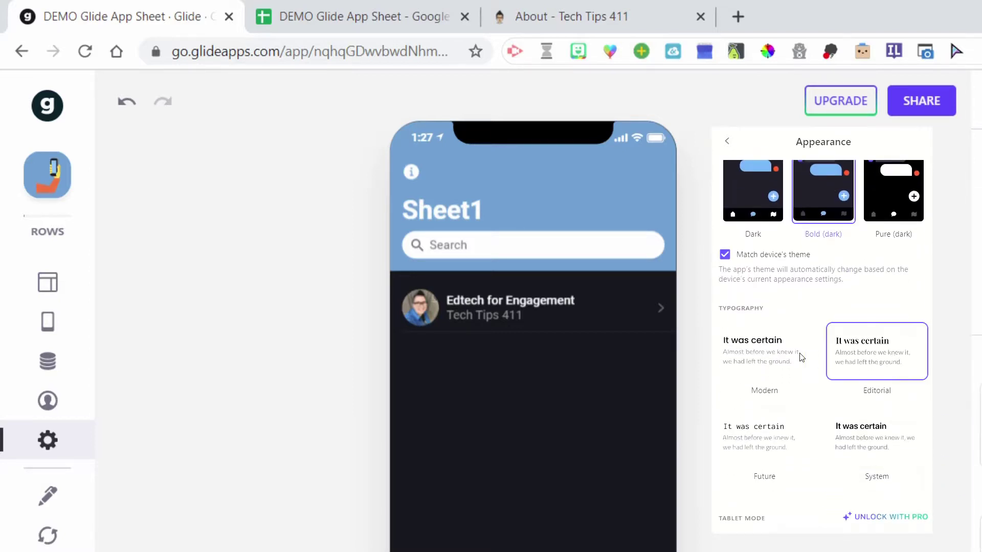
click(763, 351)
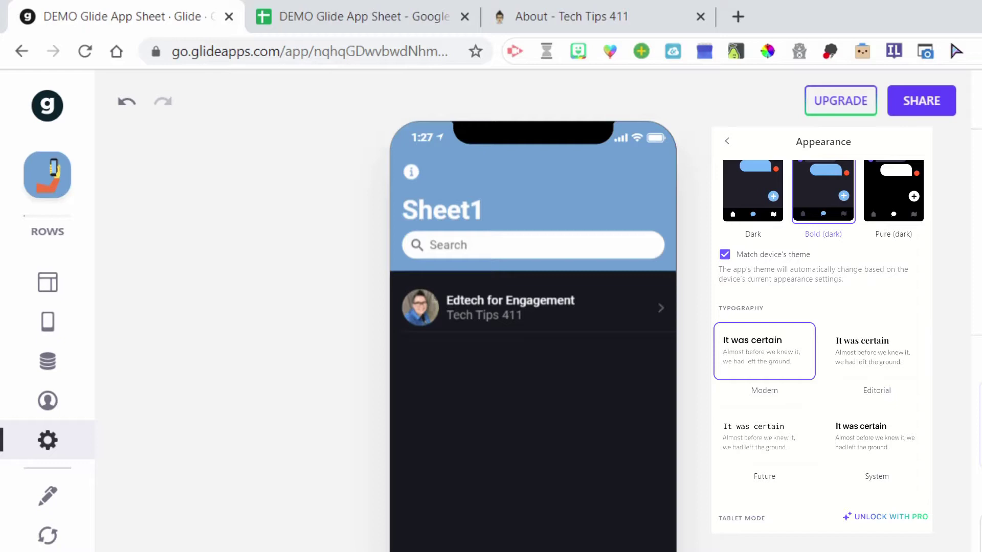
click(764, 437)
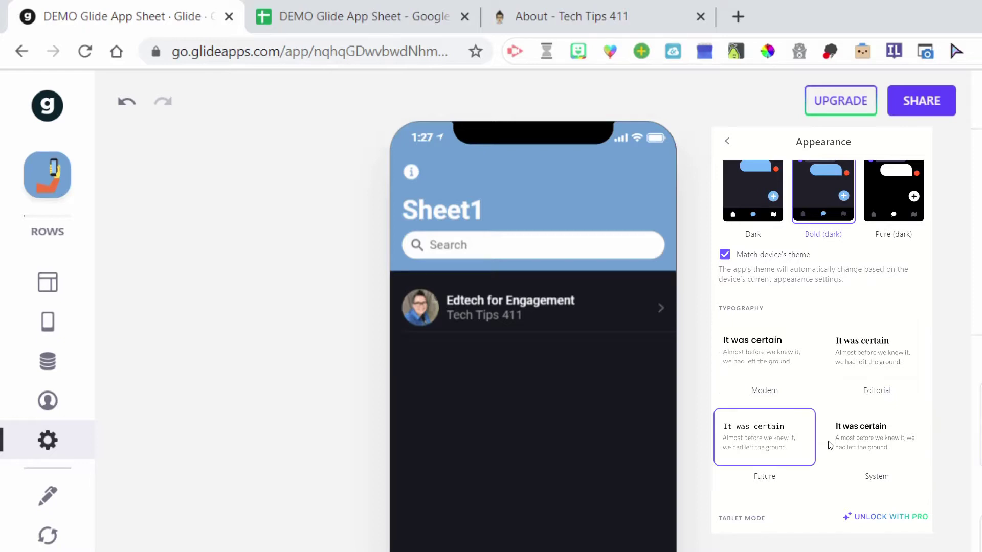
click(876, 437)
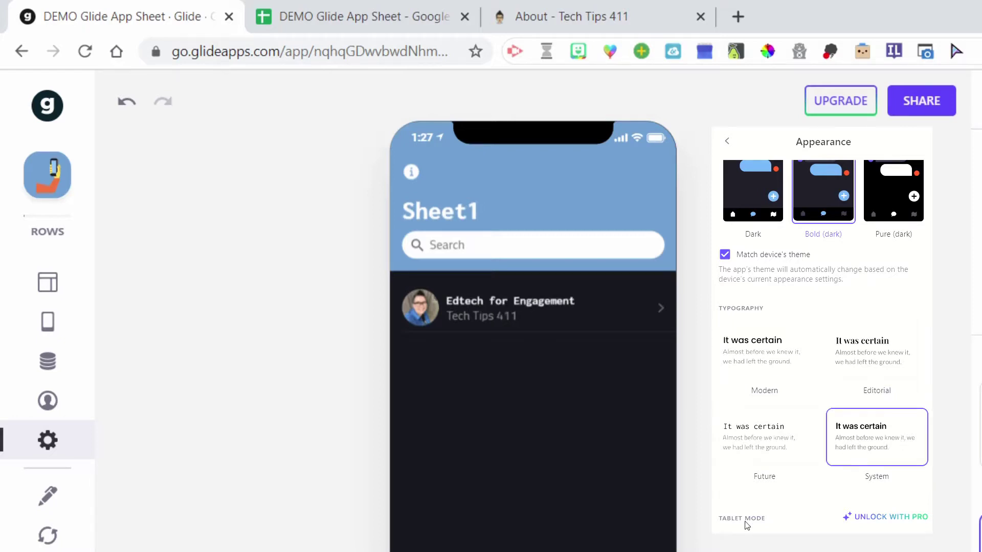